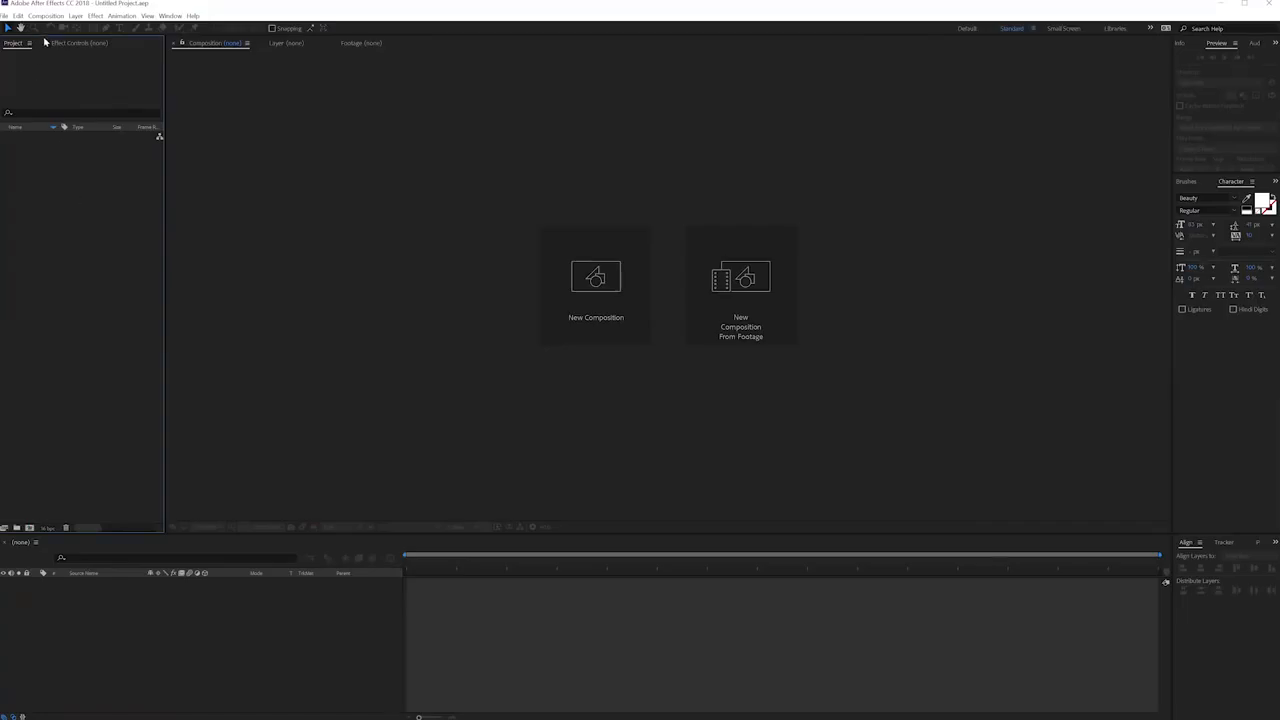
pyautogui.moveTo(40, 460)
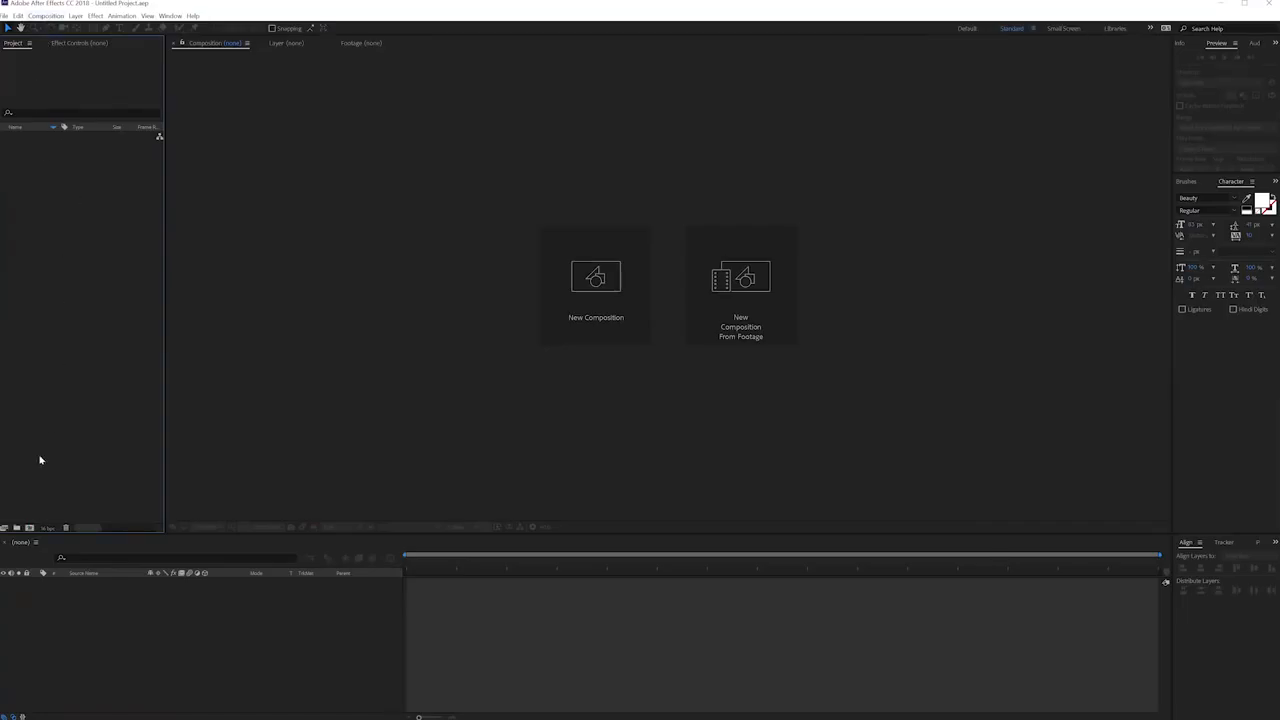
# Step: Create a 1920×1080, 24 fps composition named Main Comp with a 0:00:10:00 duration
pyautogui.click(596, 284)
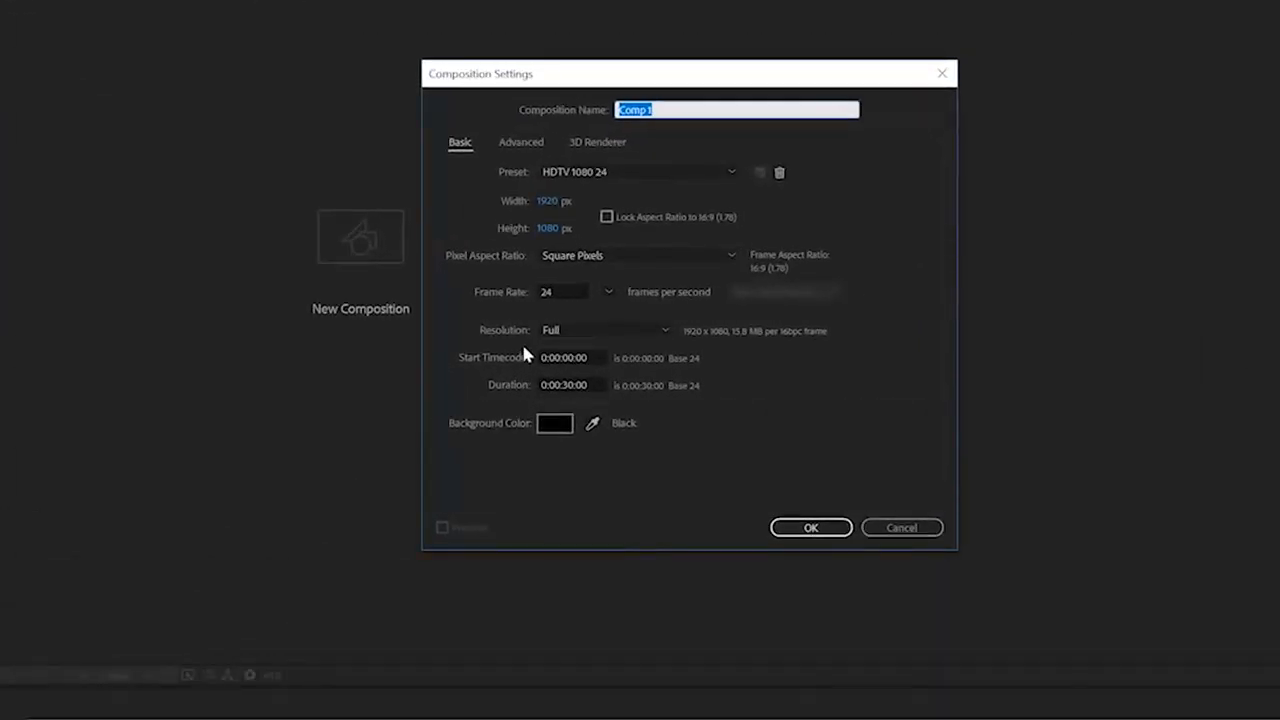
pyautogui.moveTo(544, 212)
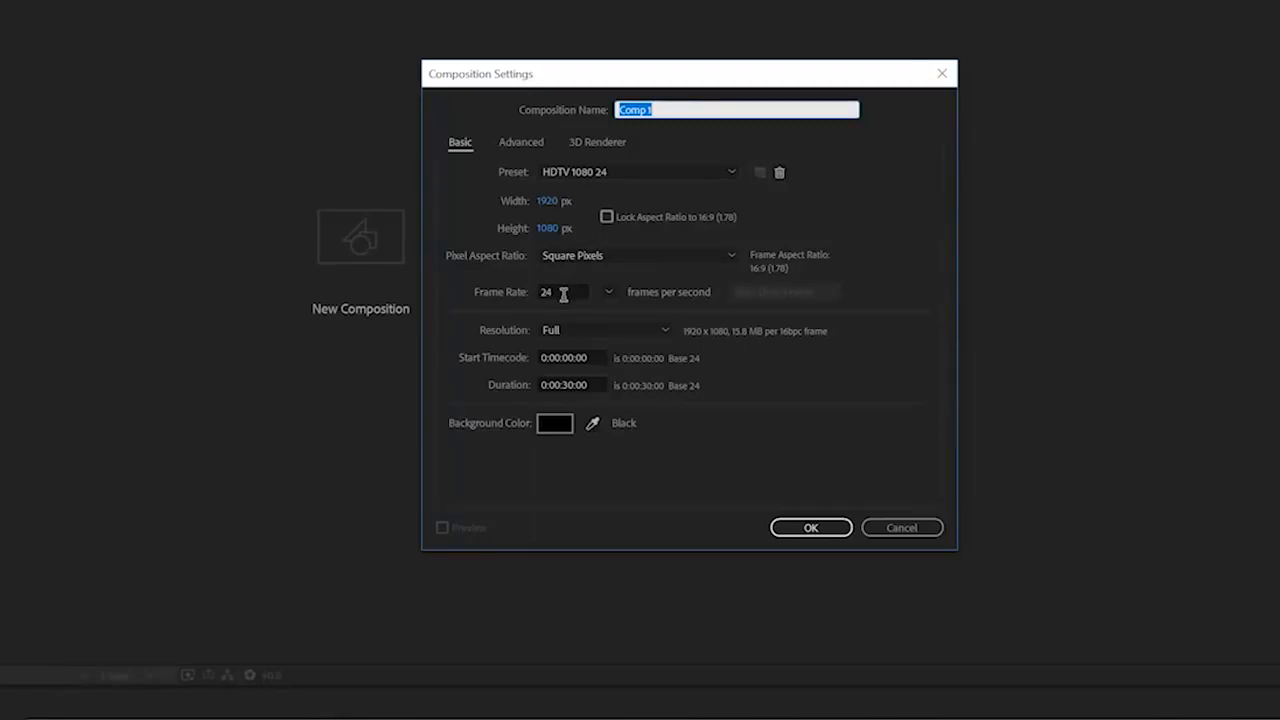
pyautogui.click(564, 292)
pyautogui.write('Ma')
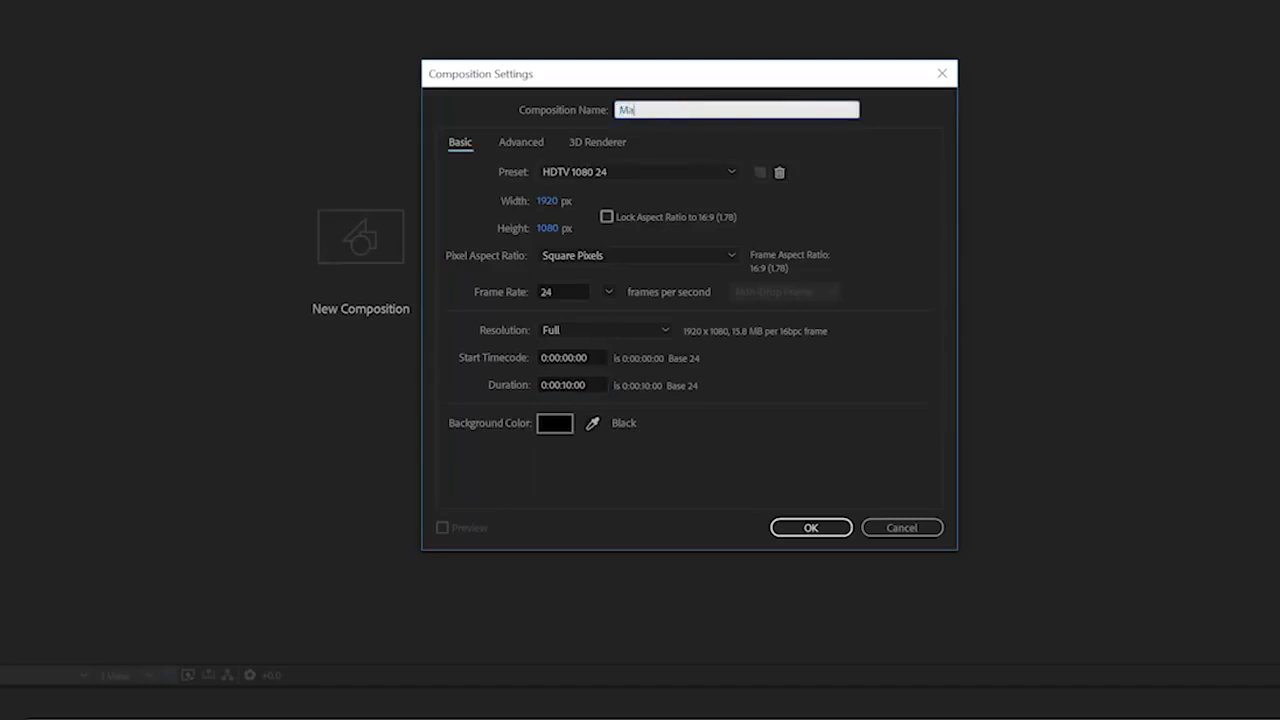
pyautogui.click(812, 528)
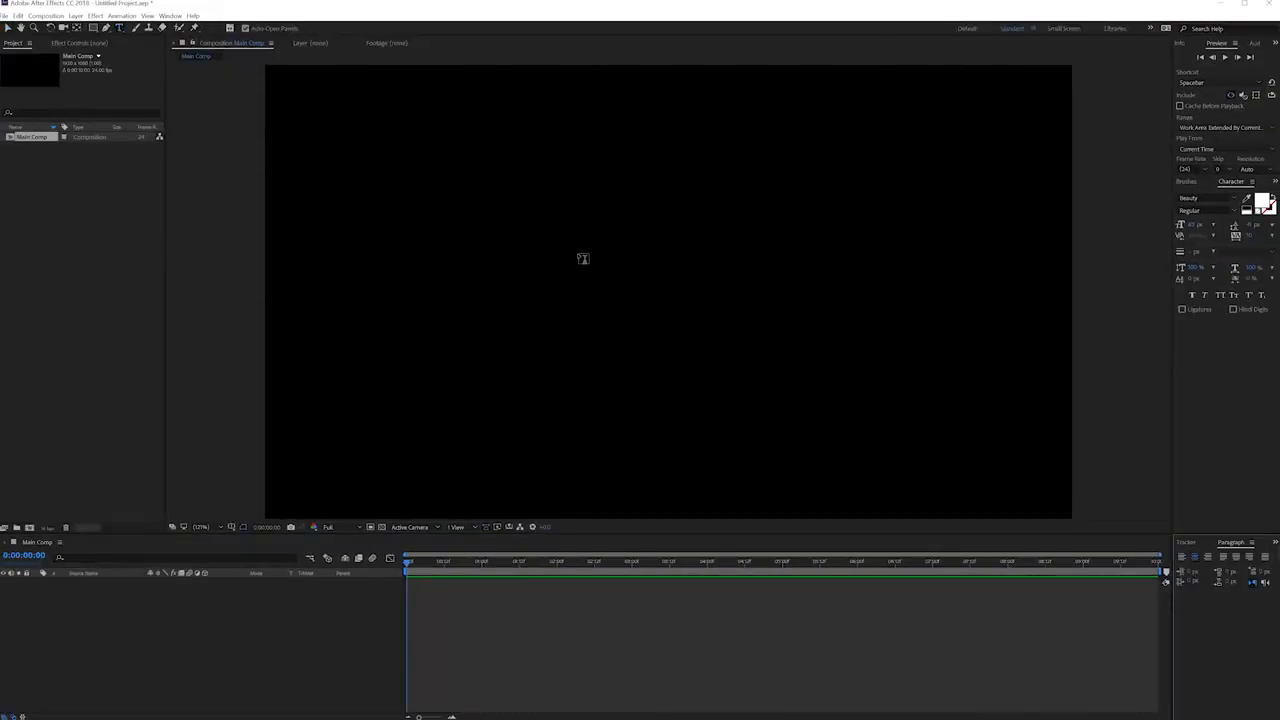
# Step: Add a centred white SUBSCRIBE FOR MORE text layer set in Lato with a chosen weight
pyautogui.click(584, 258)
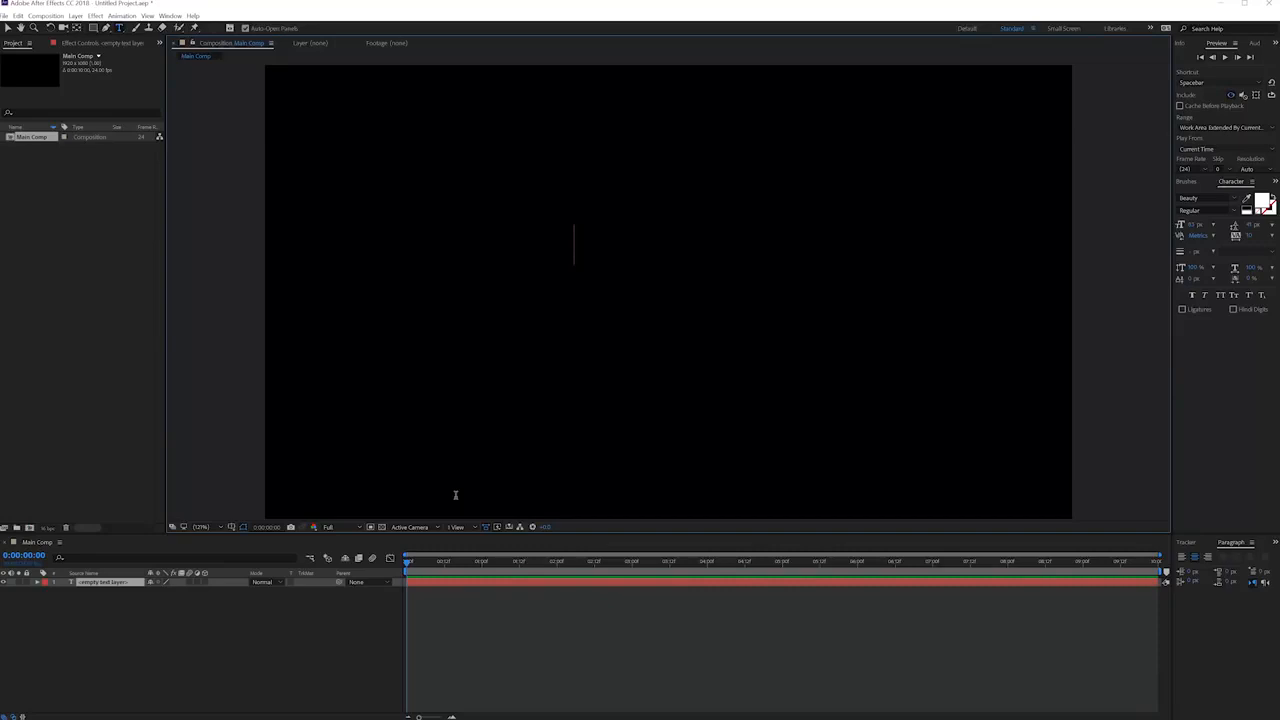
pyautogui.write('SUBSCR')
pyautogui.click(1208, 198)
pyautogui.write('lato')
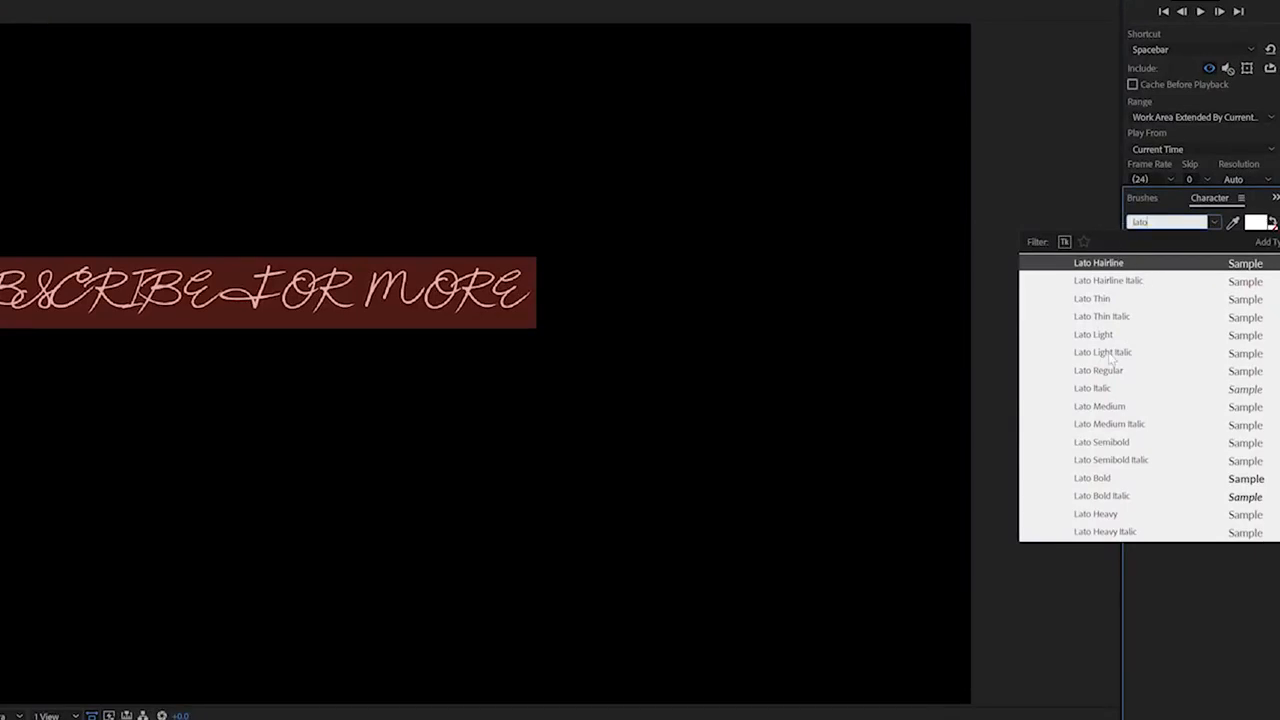
pyautogui.click(1098, 370)
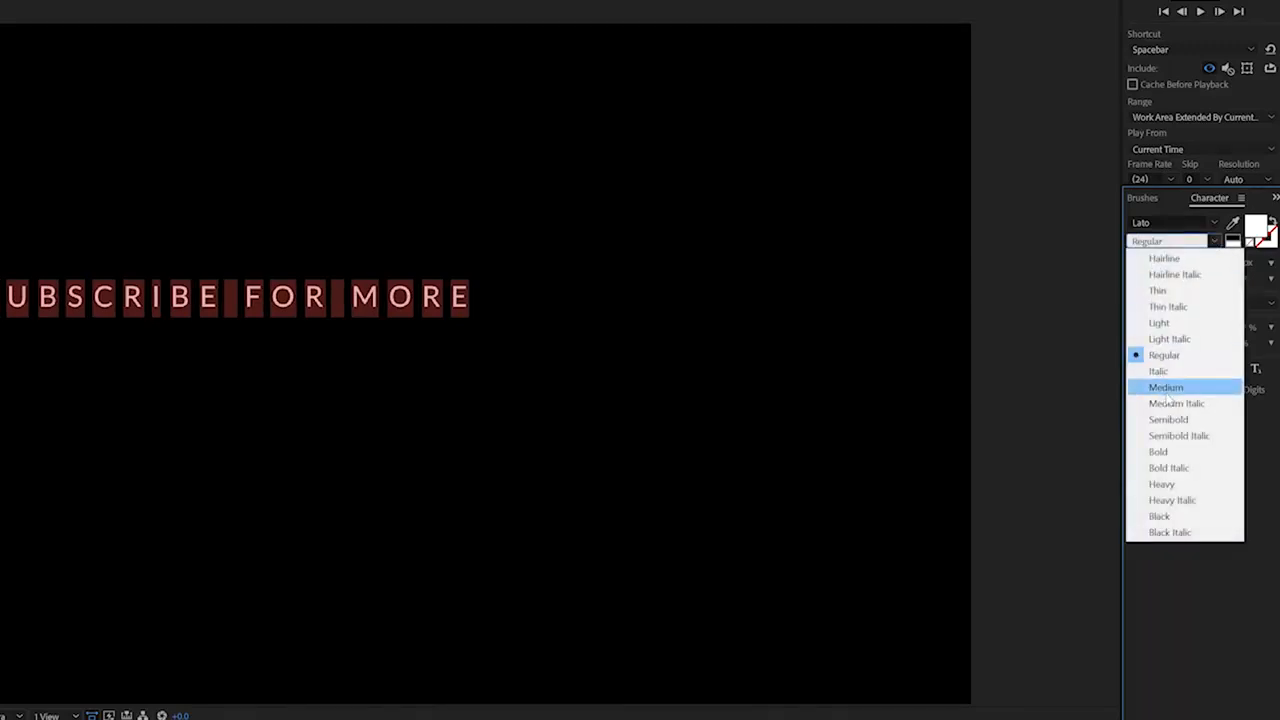
pyautogui.click(1164, 388)
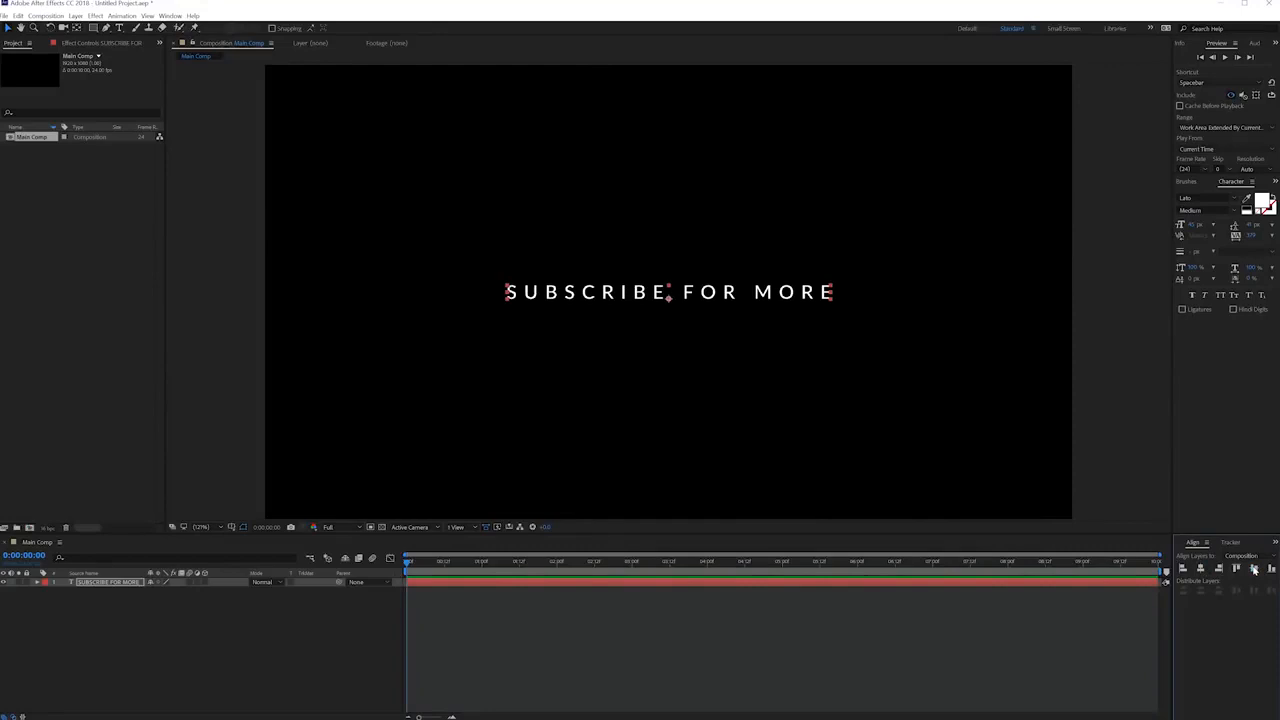
pyautogui.moveTo(376, 258)
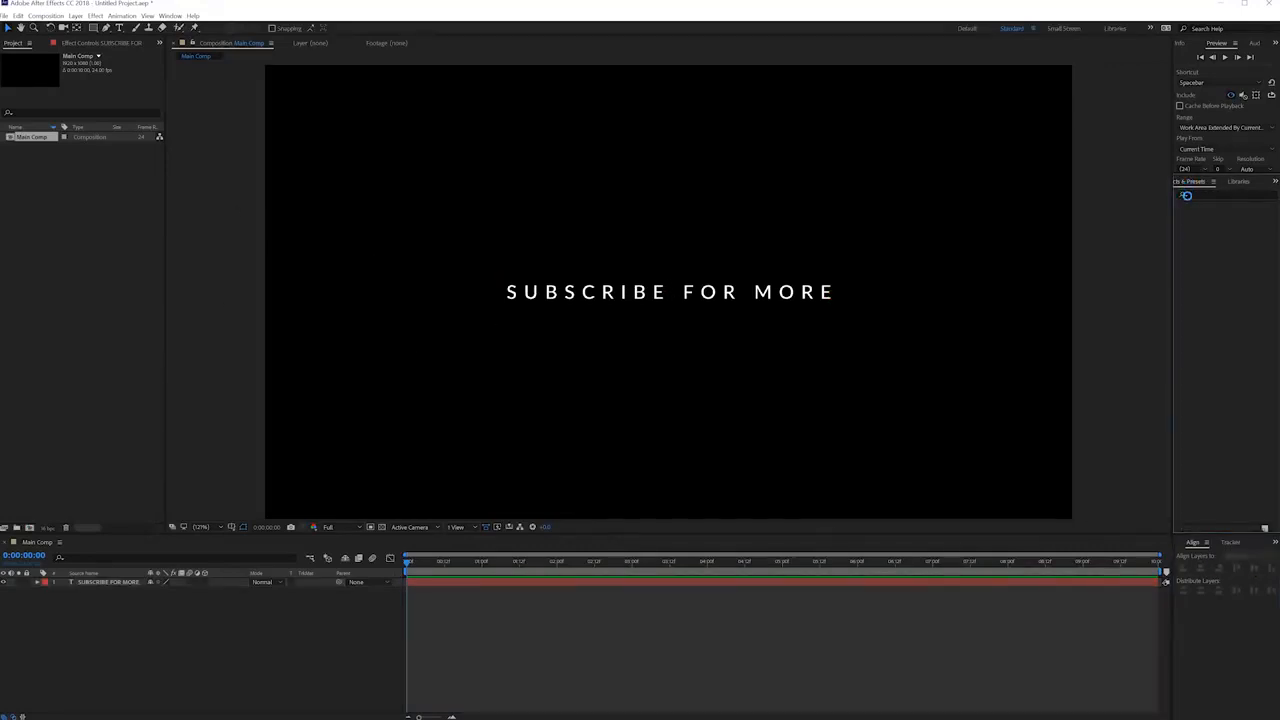
# Step: Browse Animation Presets > Text > Animate In, pick a preset, and return to the timeline start
pyautogui.click(1192, 180)
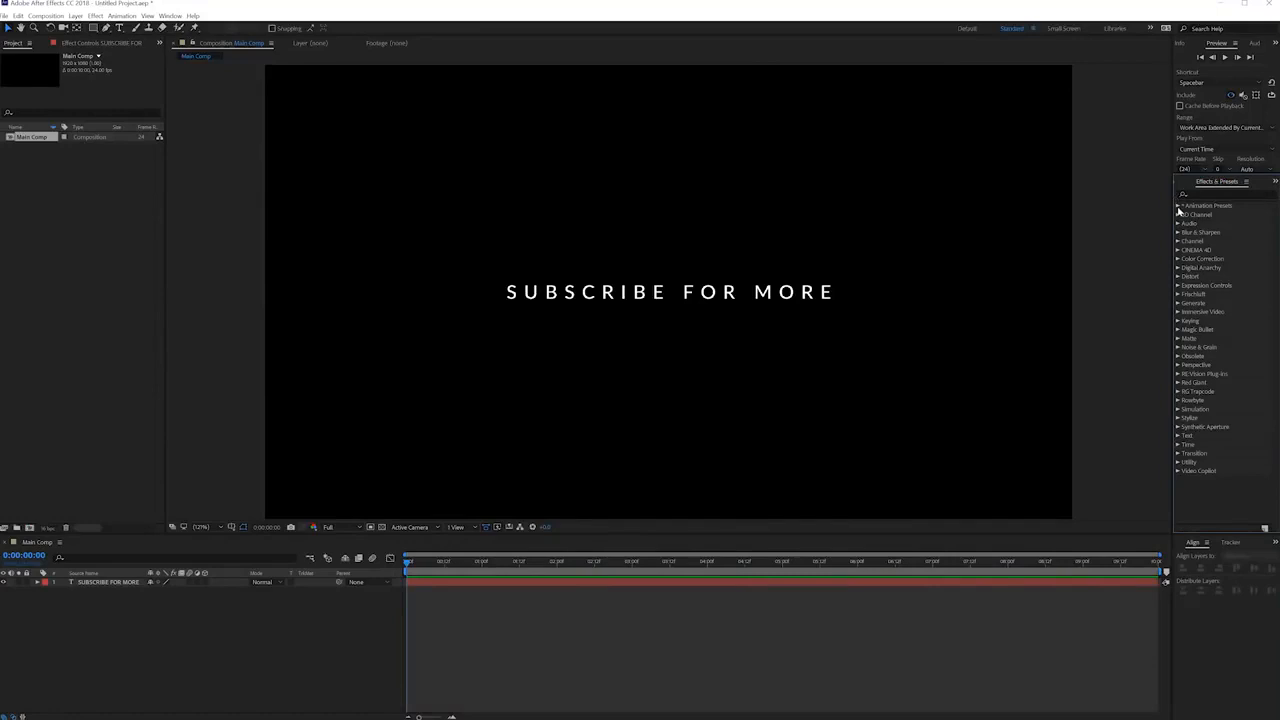
pyautogui.click(1180, 204)
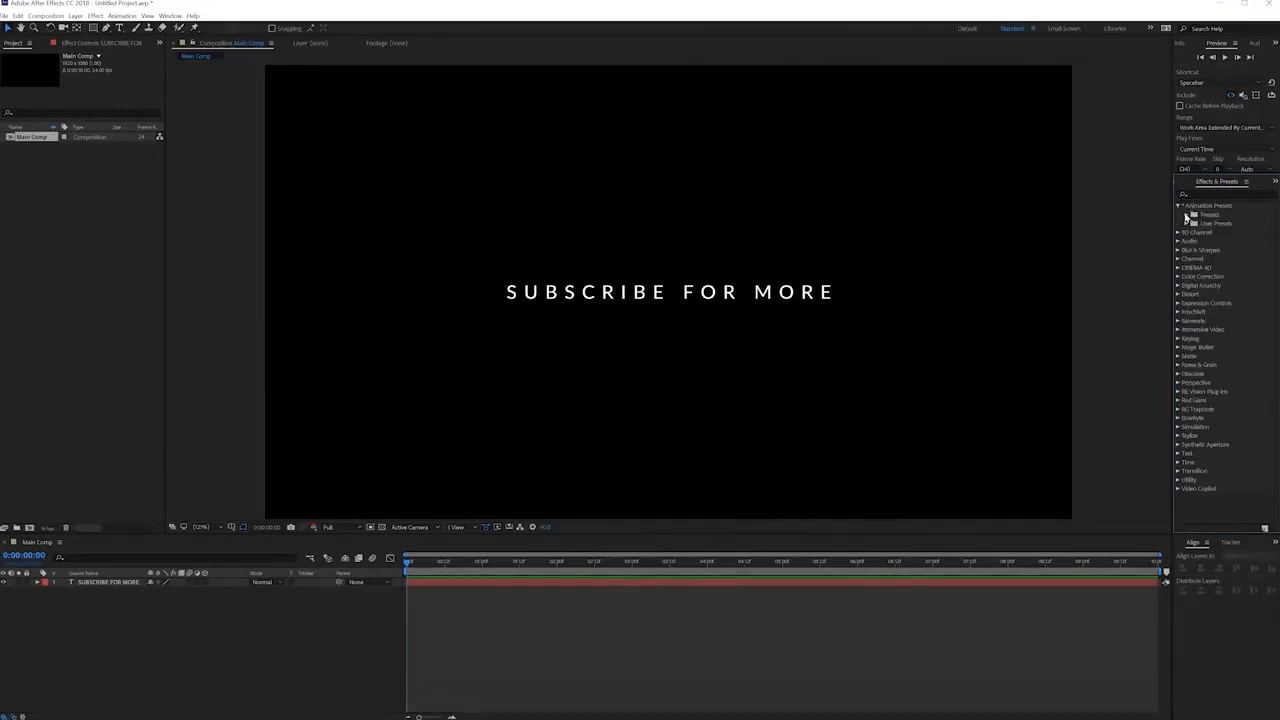
pyautogui.click(1184, 214)
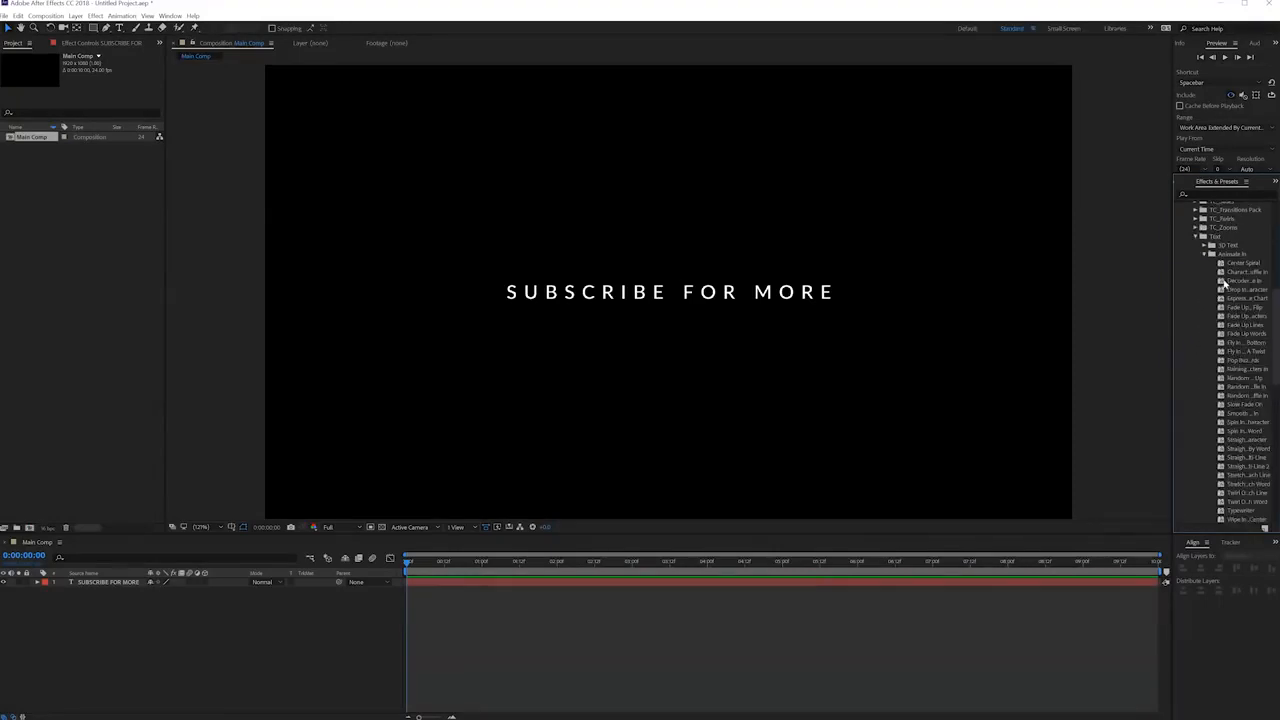
pyautogui.moveTo(1176, 294)
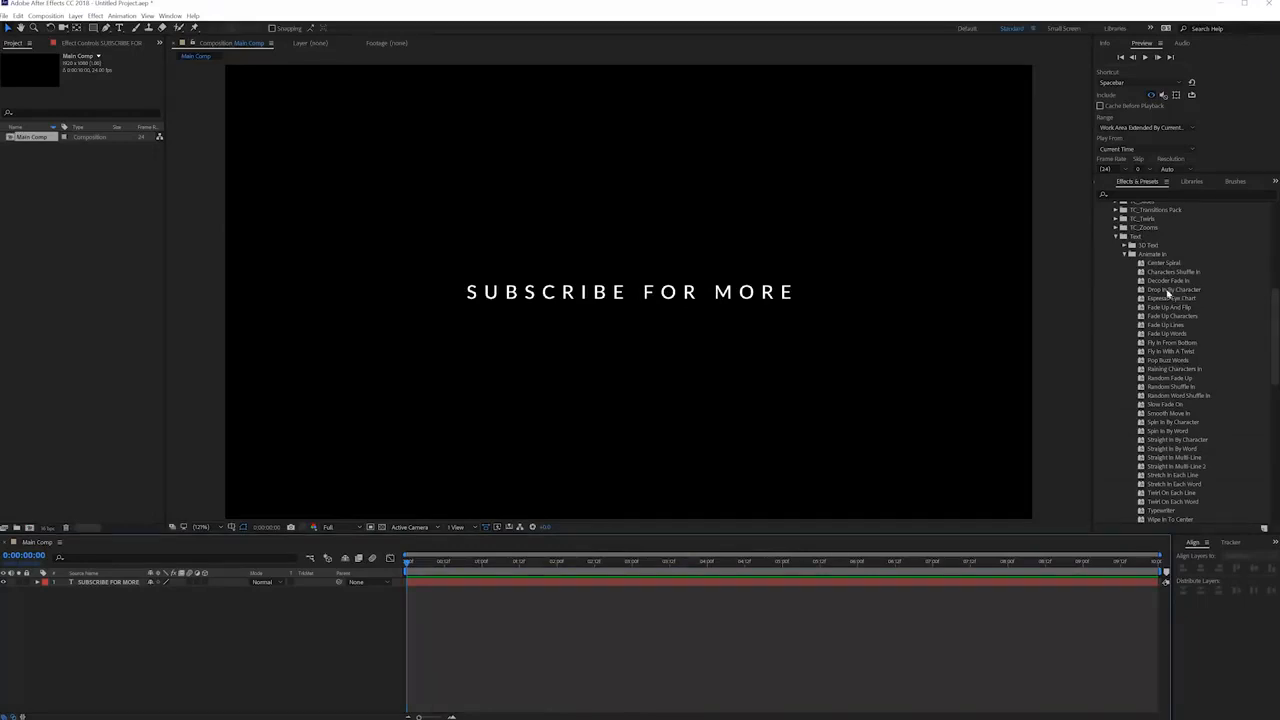
pyautogui.click(1176, 288)
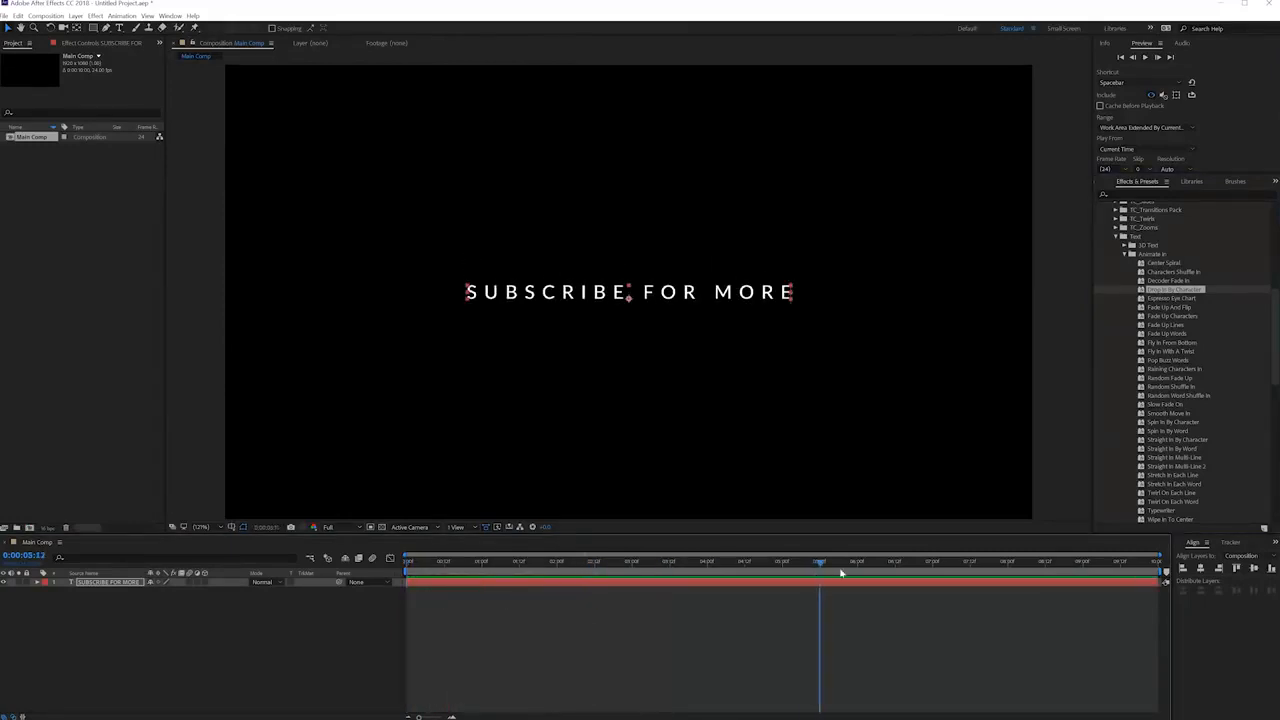
pyautogui.click(408, 560)
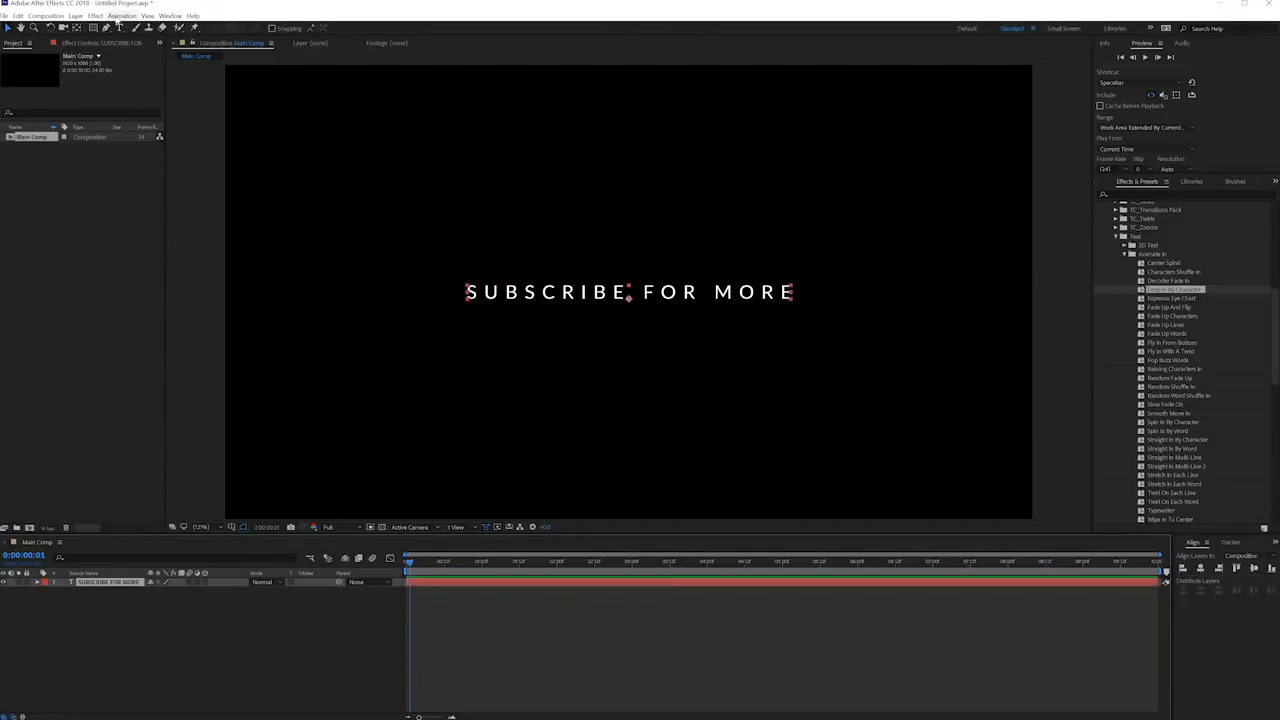
# Step: Add an Opacity text animator and reveal Range Selector 1's Advanced options
pyautogui.click(122, 16)
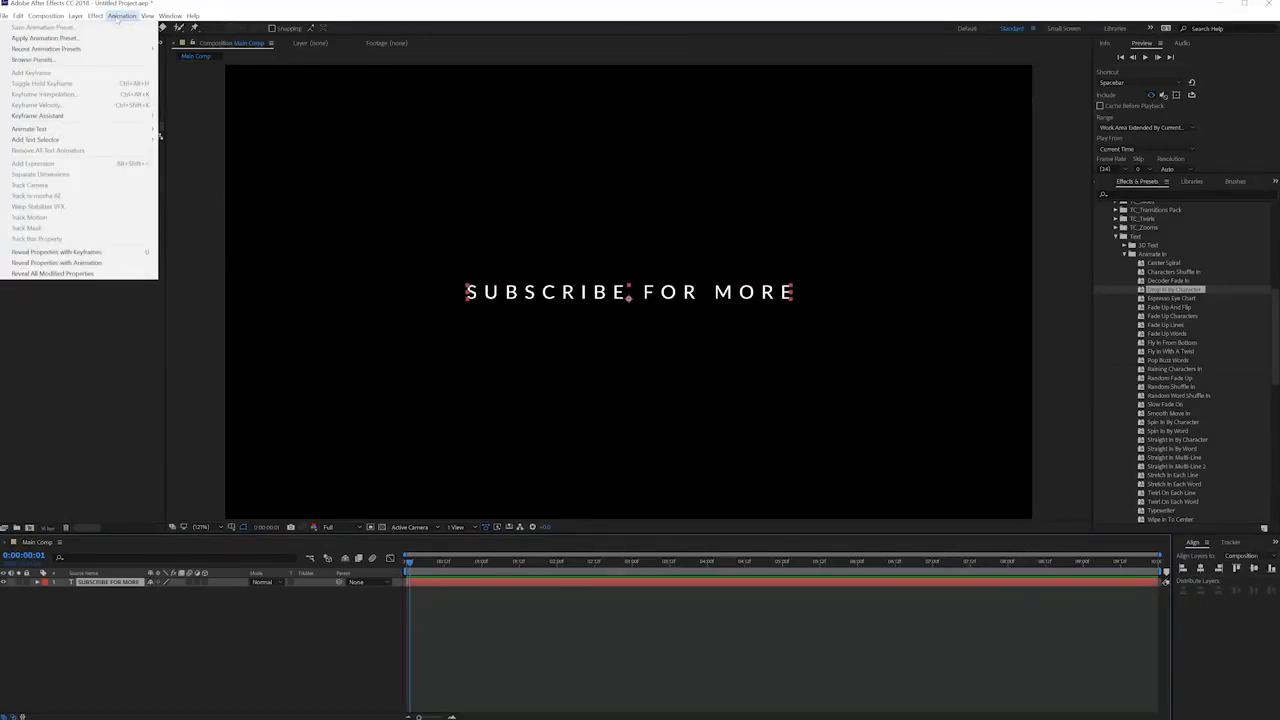
pyautogui.click(28, 128)
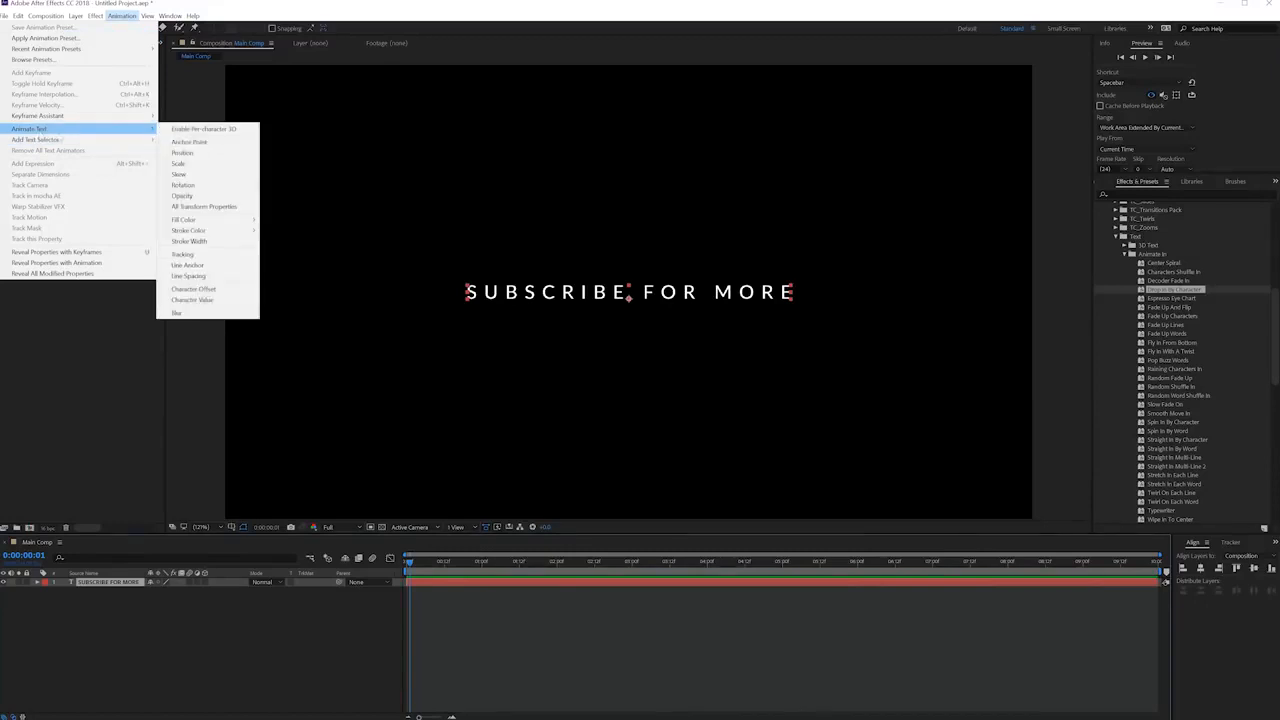
pyautogui.moveTo(182, 196)
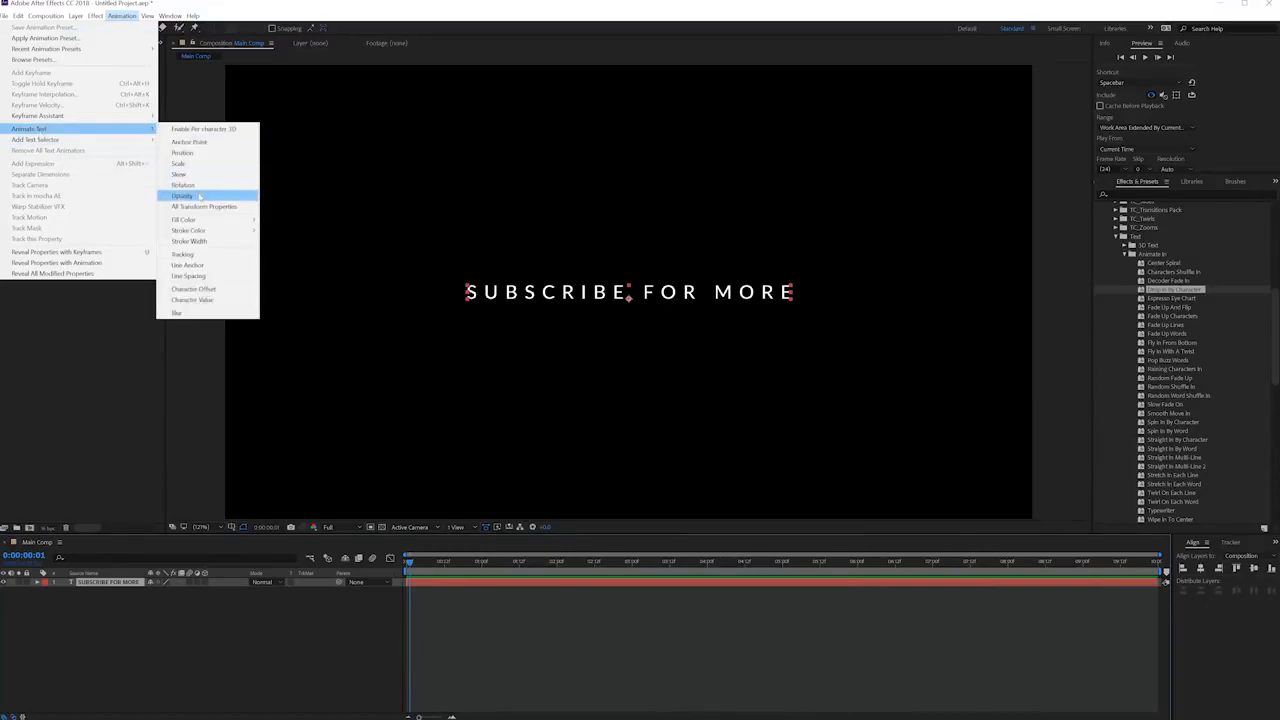
pyautogui.click(182, 196)
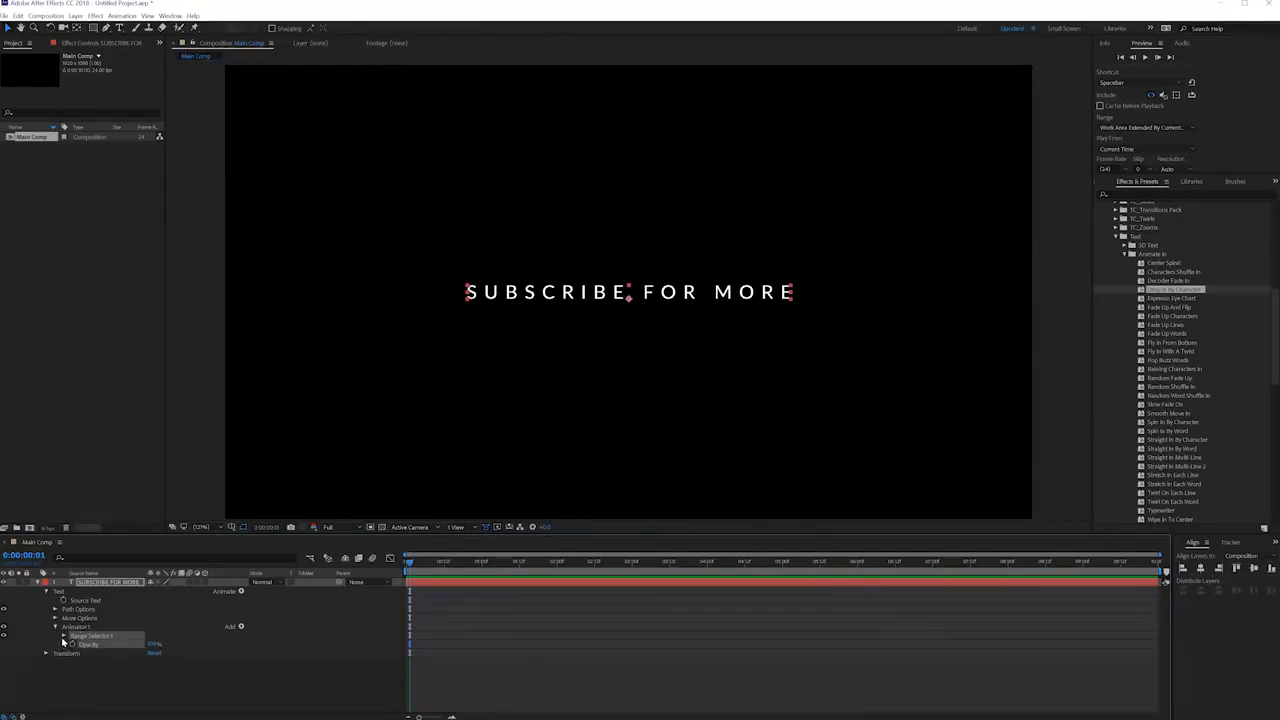
pyautogui.click(64, 636)
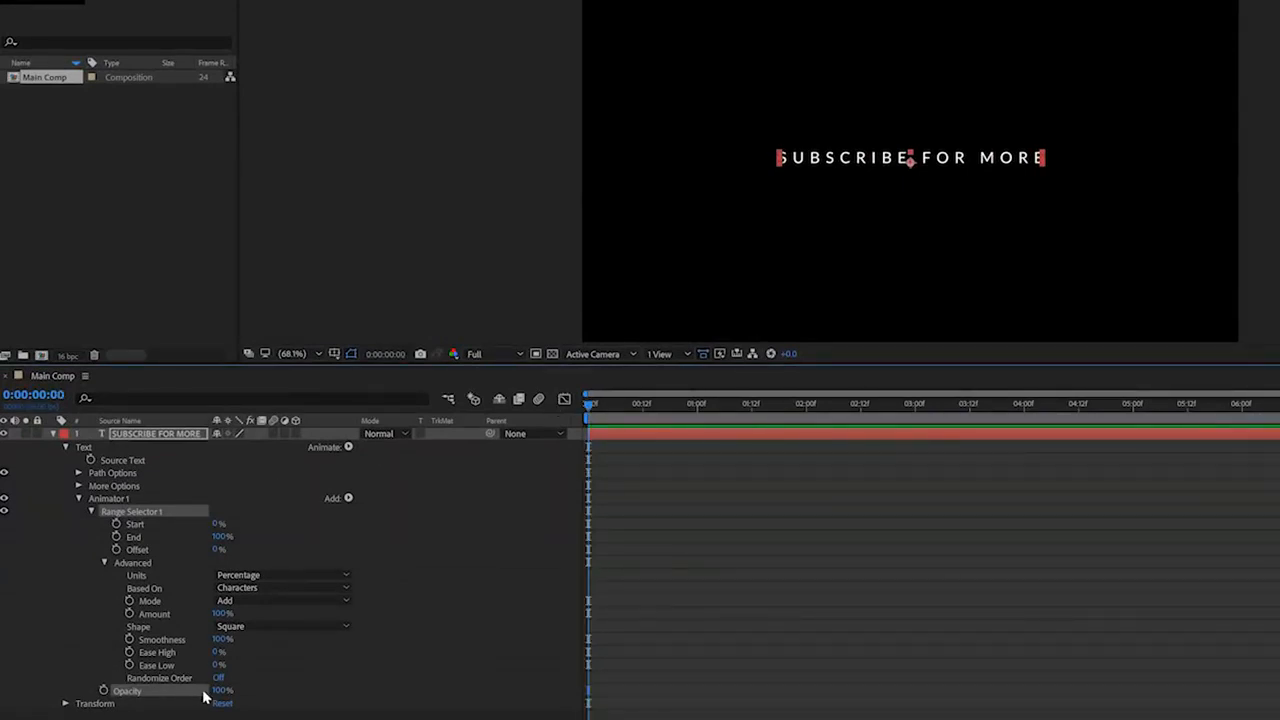
# Step: Set the animator's opacity to 0, keyframe Range Selector Offset, and base the selector on Words
pyautogui.moveTo(222, 690); pyautogui.dragTo(222, 680)
pyautogui.write('0')
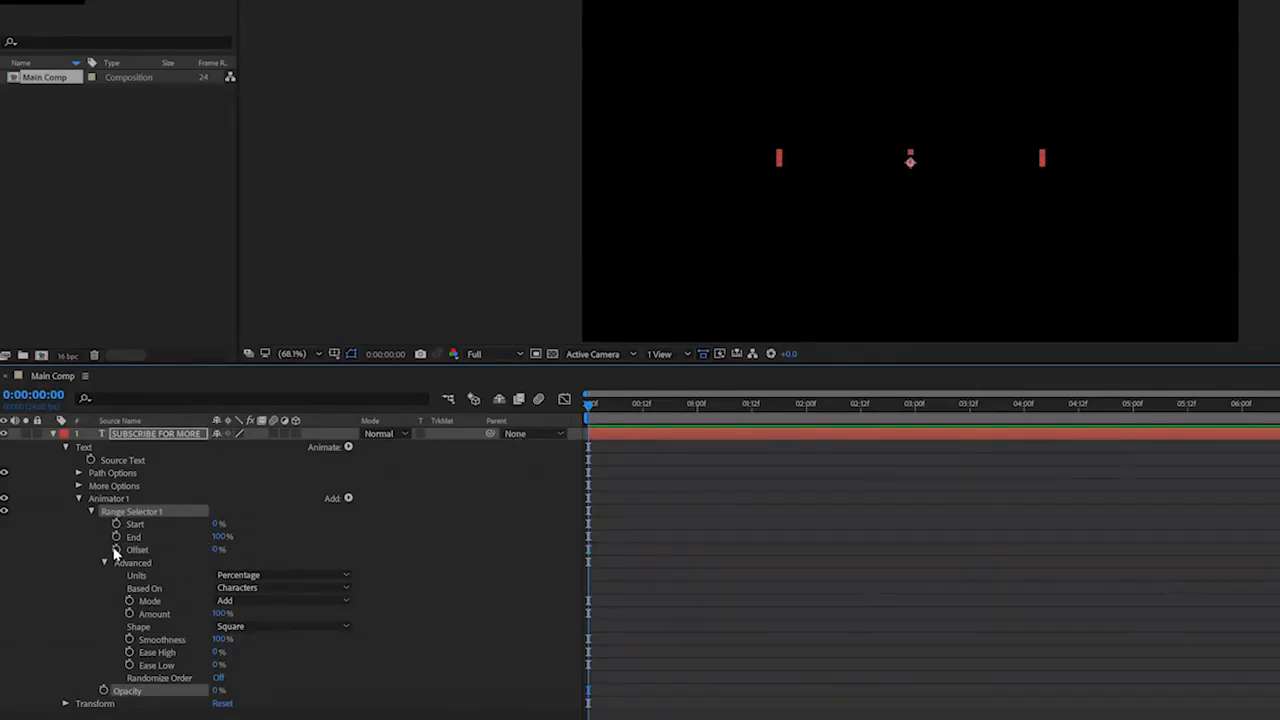
pyautogui.click(116, 548)
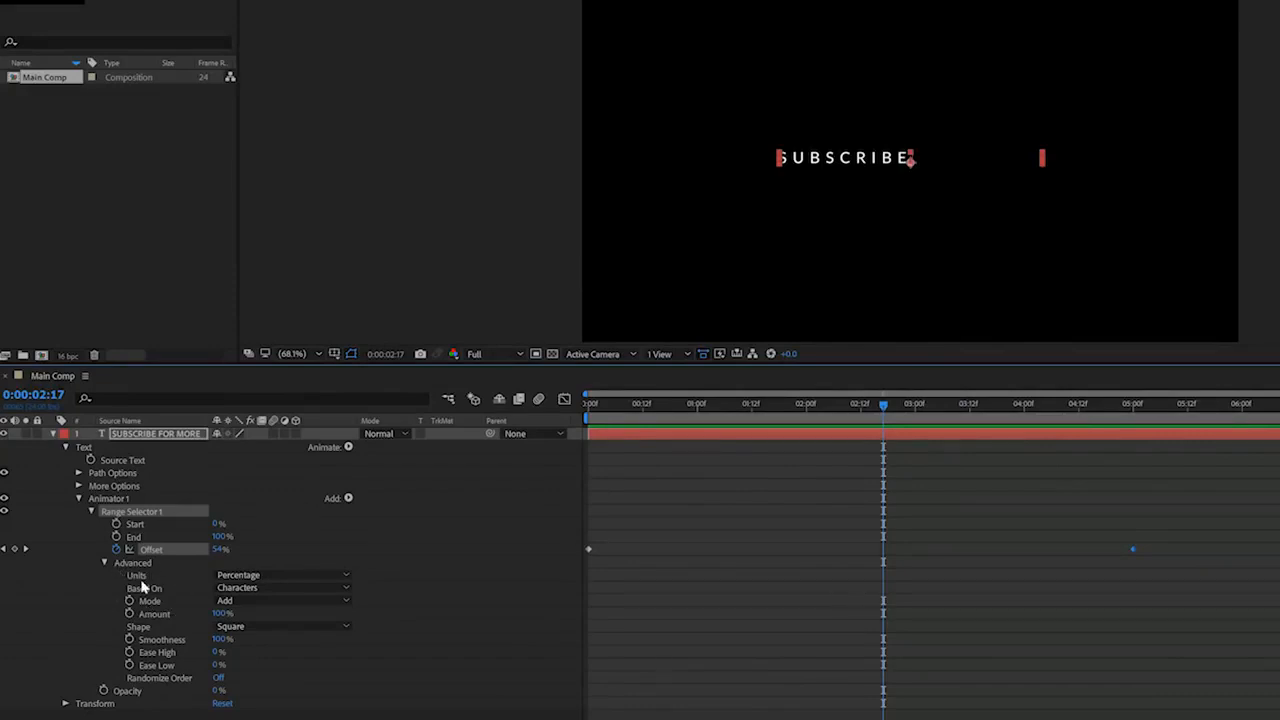
pyautogui.click(284, 588)
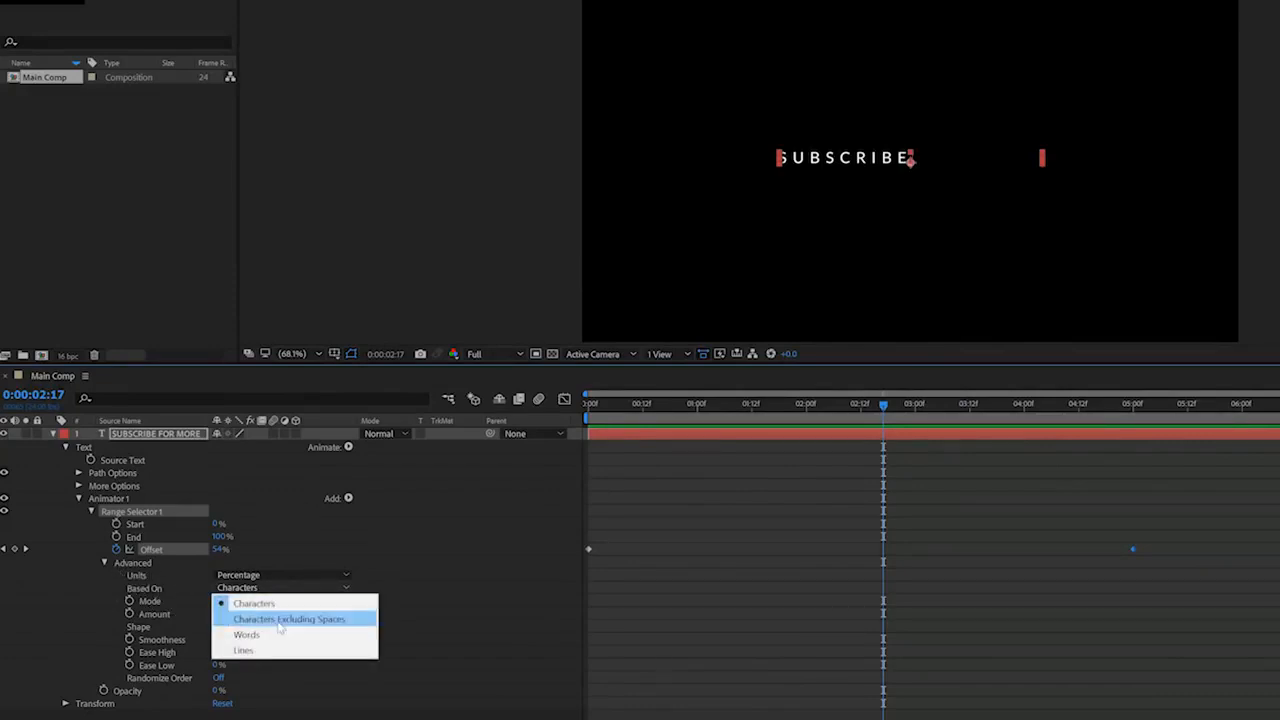
pyautogui.click(246, 636)
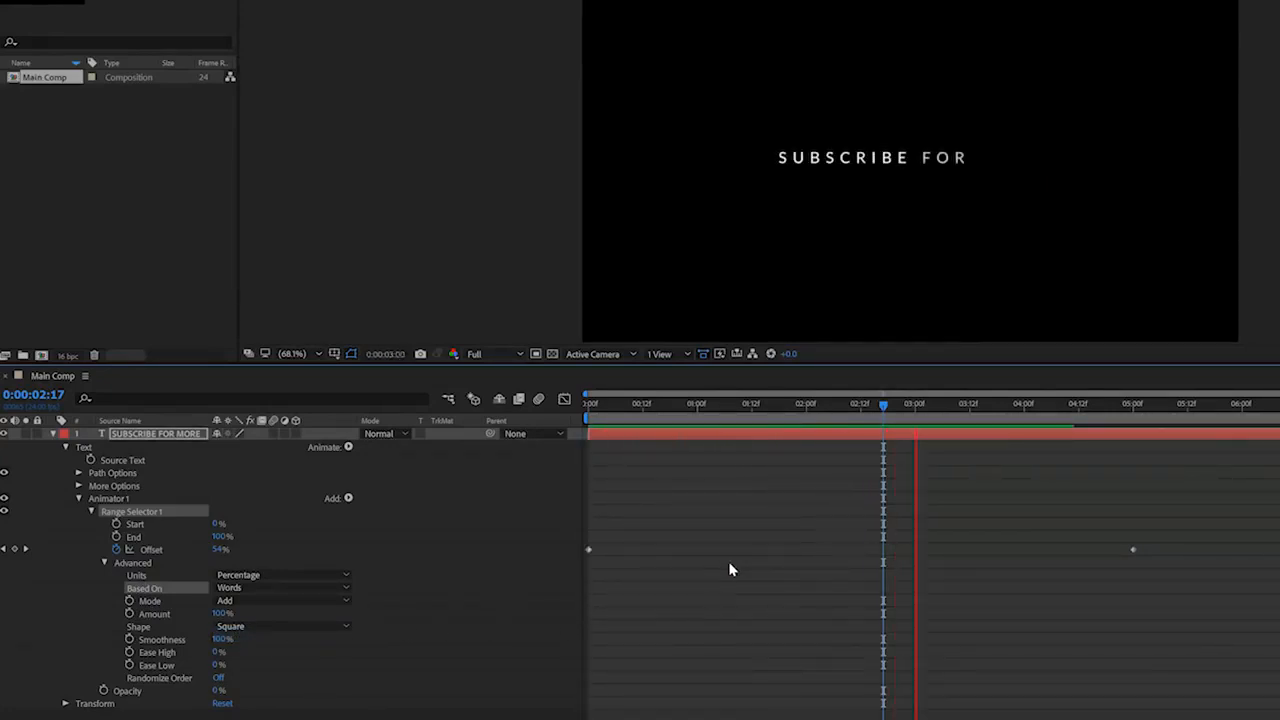
# Step: Switch Based On to Characters and scrub the timeline to preview the per-character reveal
pyautogui.click(1132, 404)
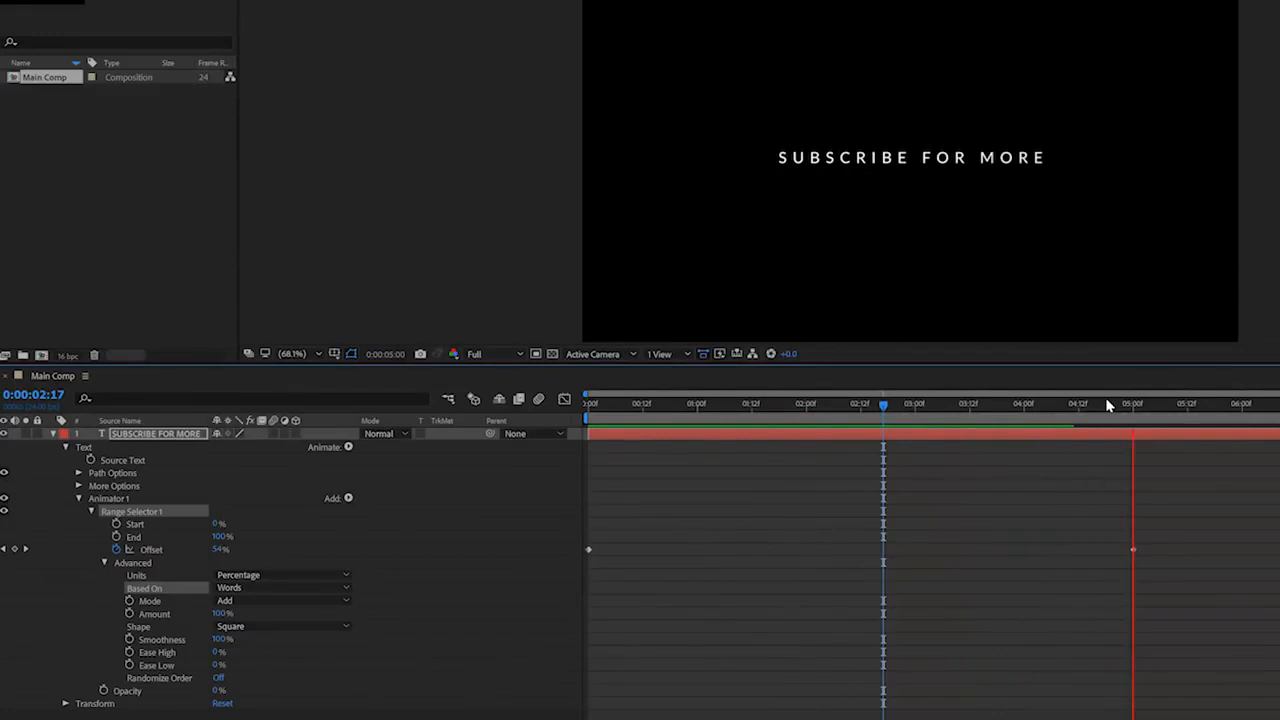
pyautogui.click(624, 404)
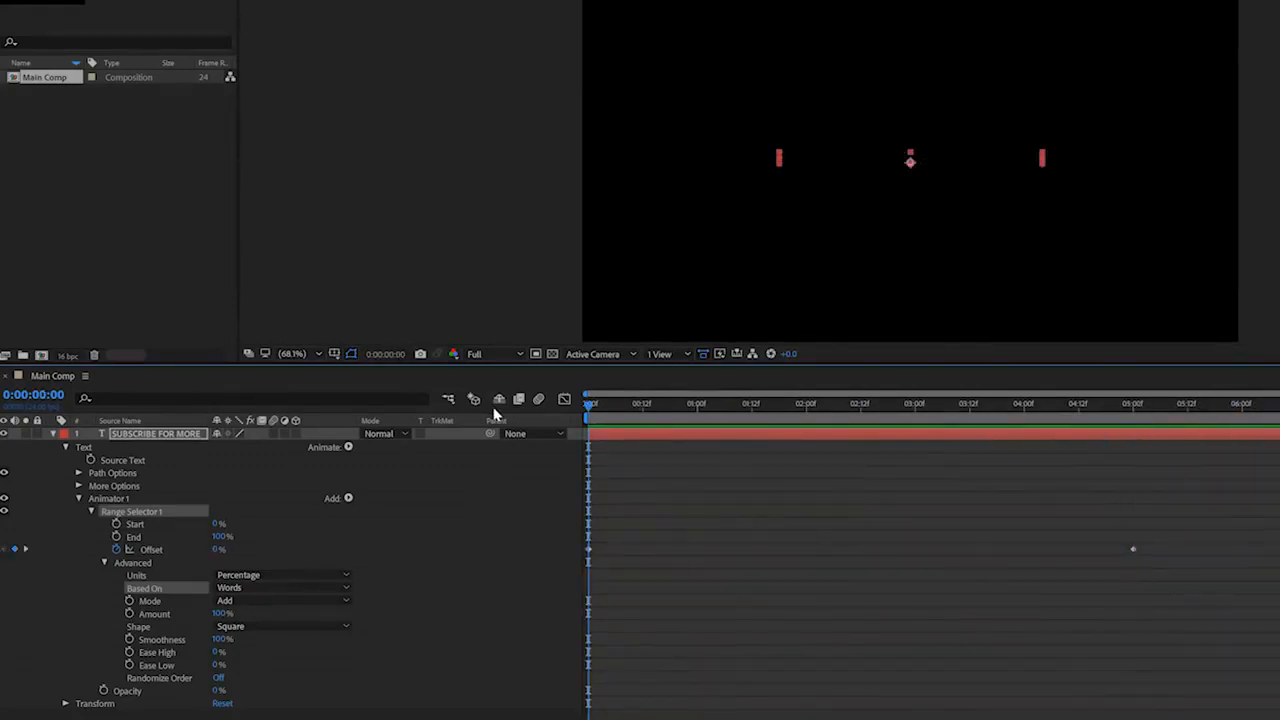
pyautogui.moveTo(344, 510)
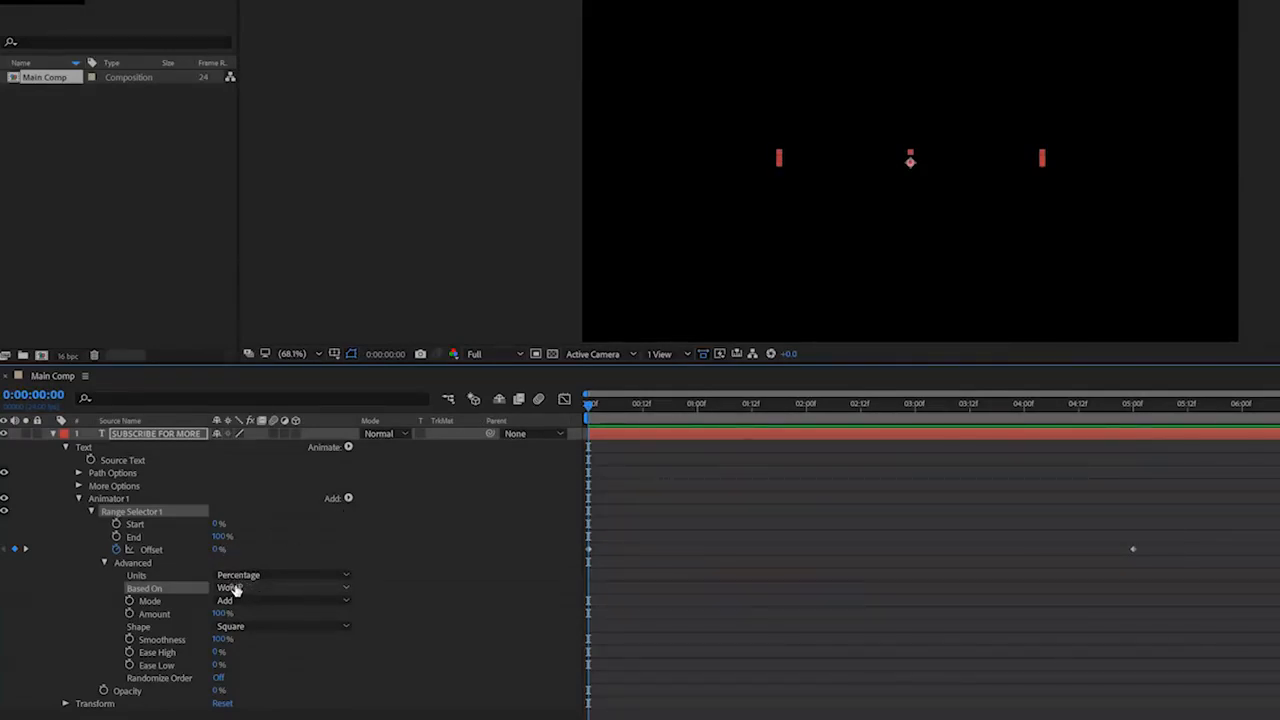
pyautogui.click(280, 588)
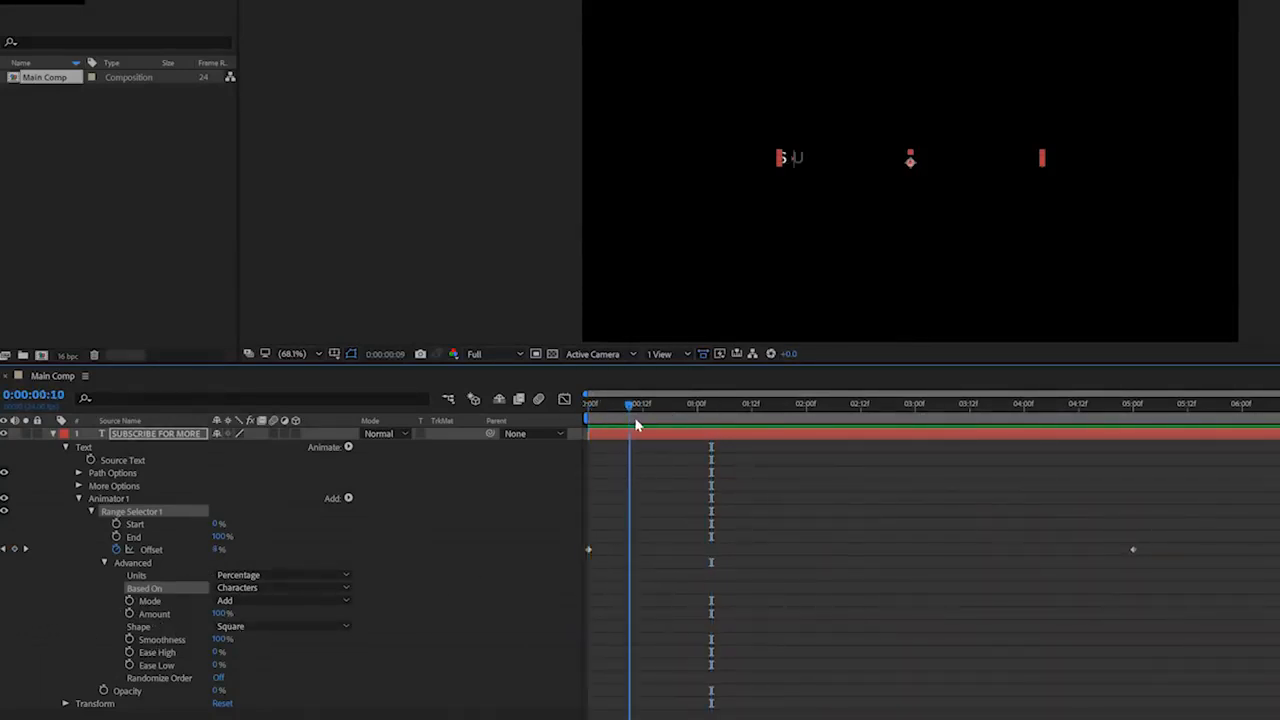
pyautogui.moveTo(628, 404); pyautogui.dragTo(784, 404)
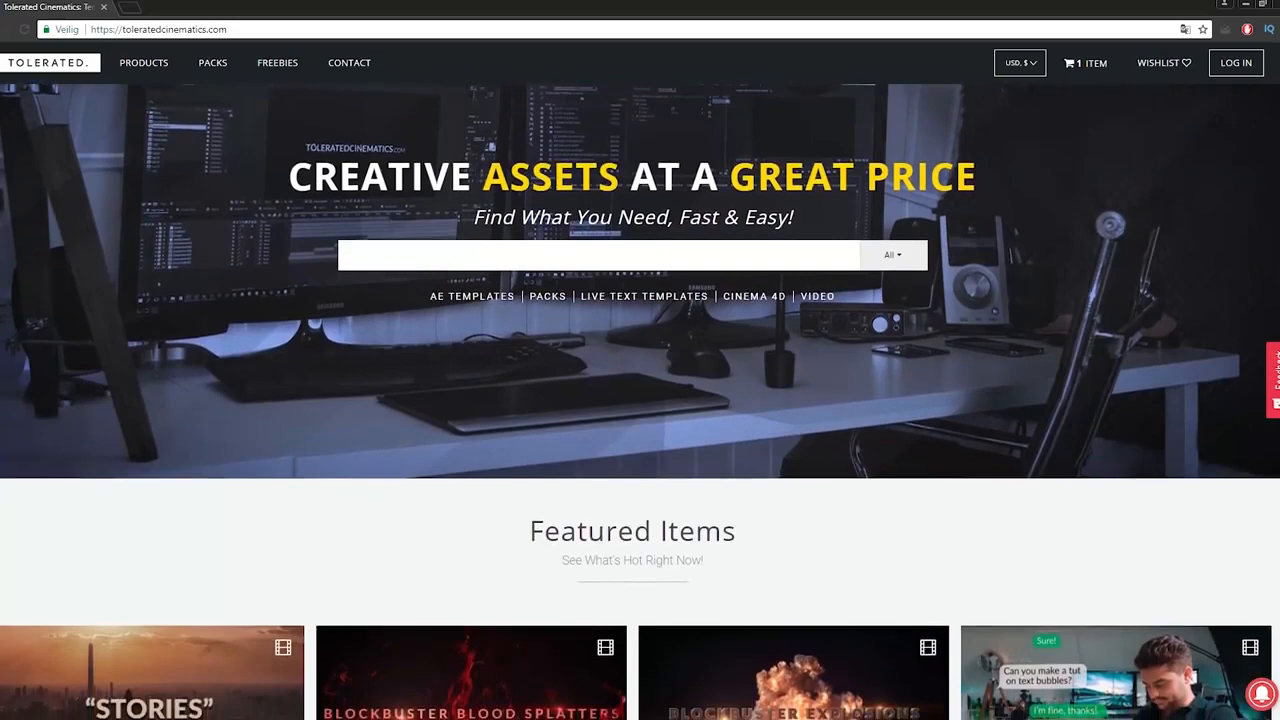
pyautogui.scroll(-3)
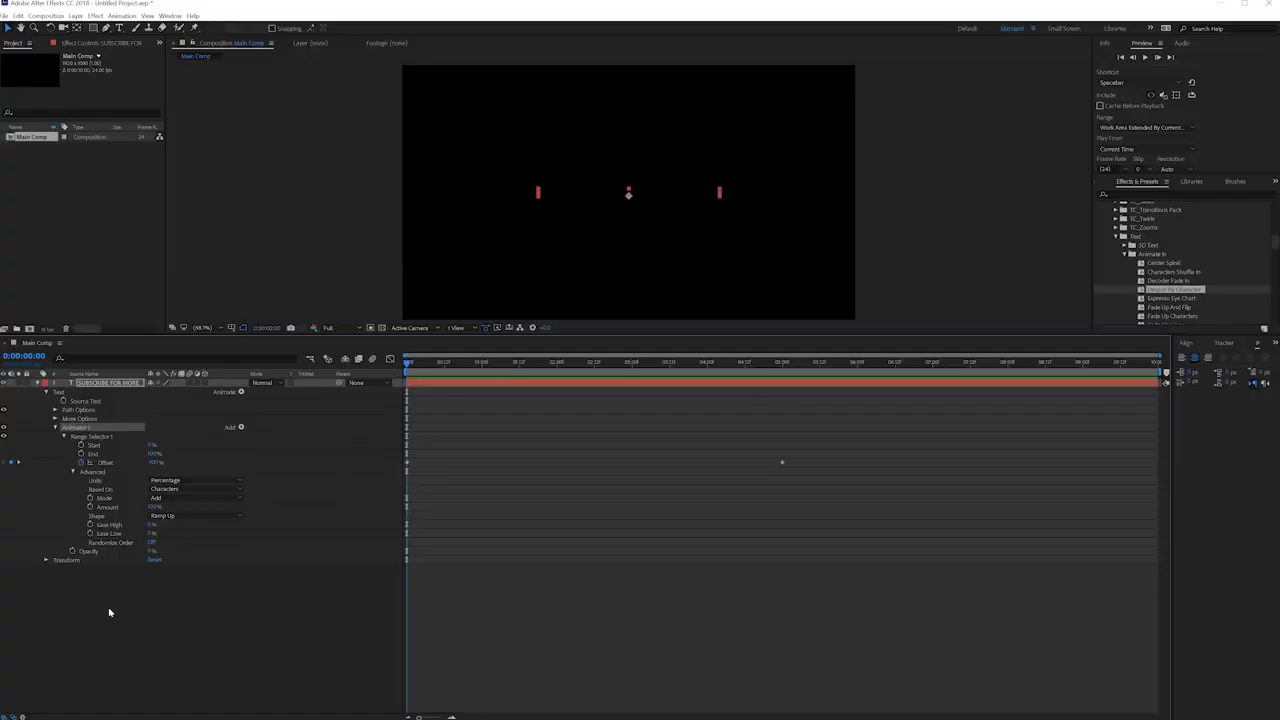
# Step: Add a Tracking text animator and keyframe Tracking Amount so the letters stretch apart
pyautogui.click(240, 428)
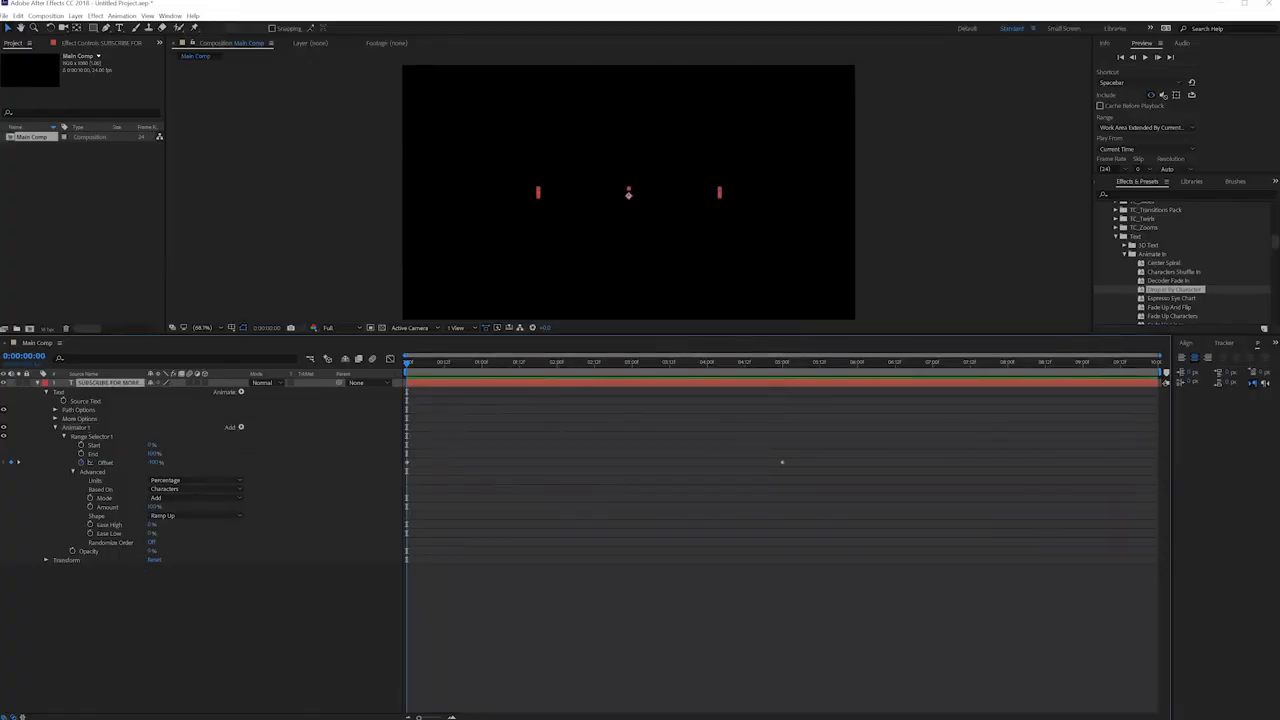
pyautogui.click(120, 16)
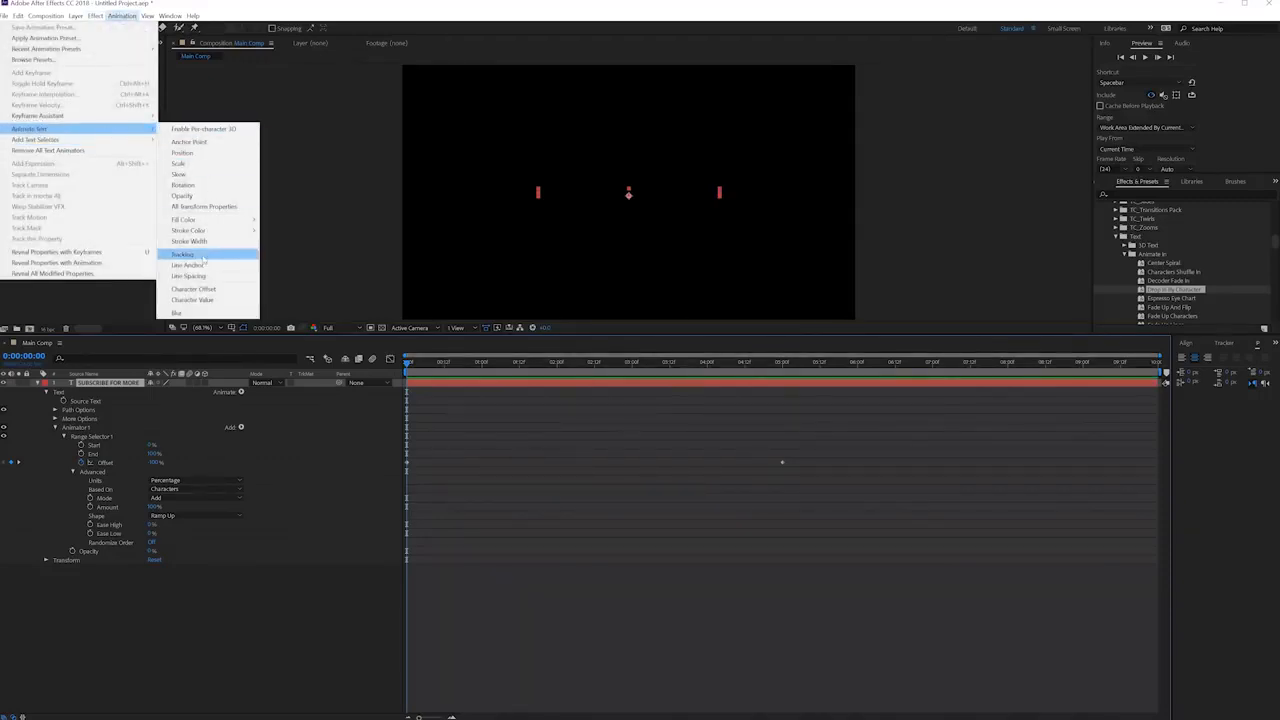
pyautogui.click(182, 252)
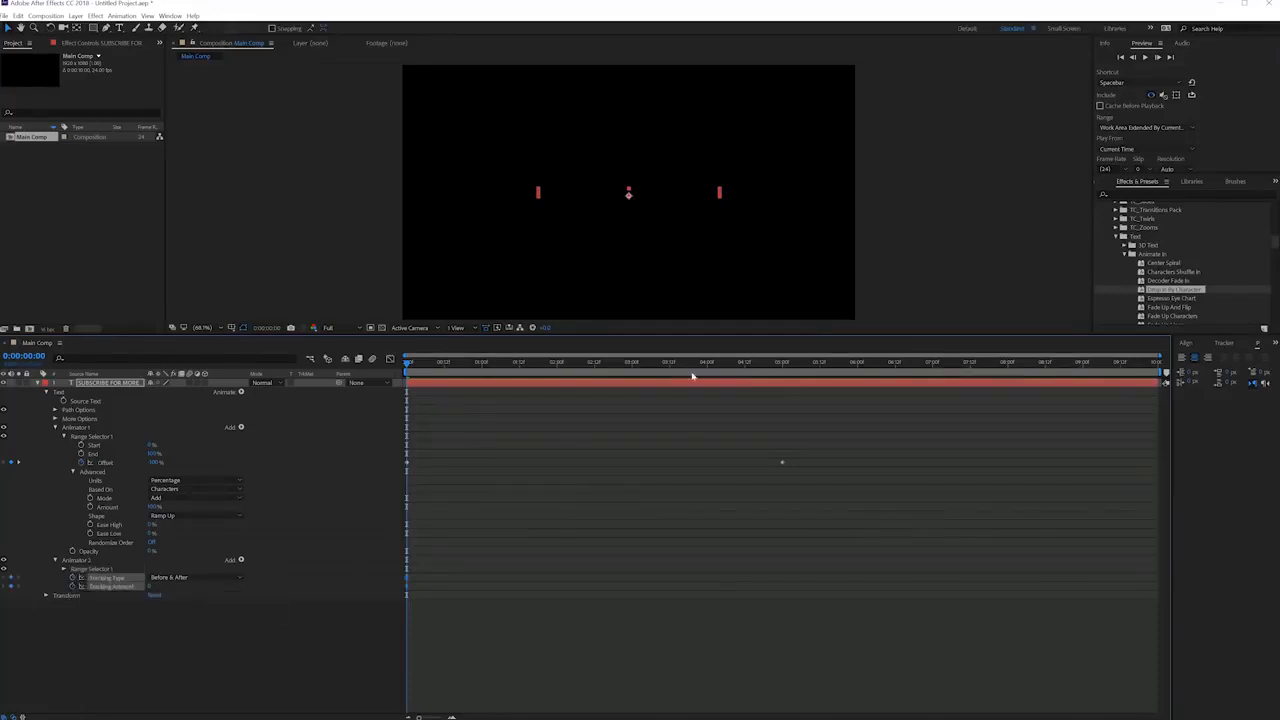
pyautogui.click(504, 362)
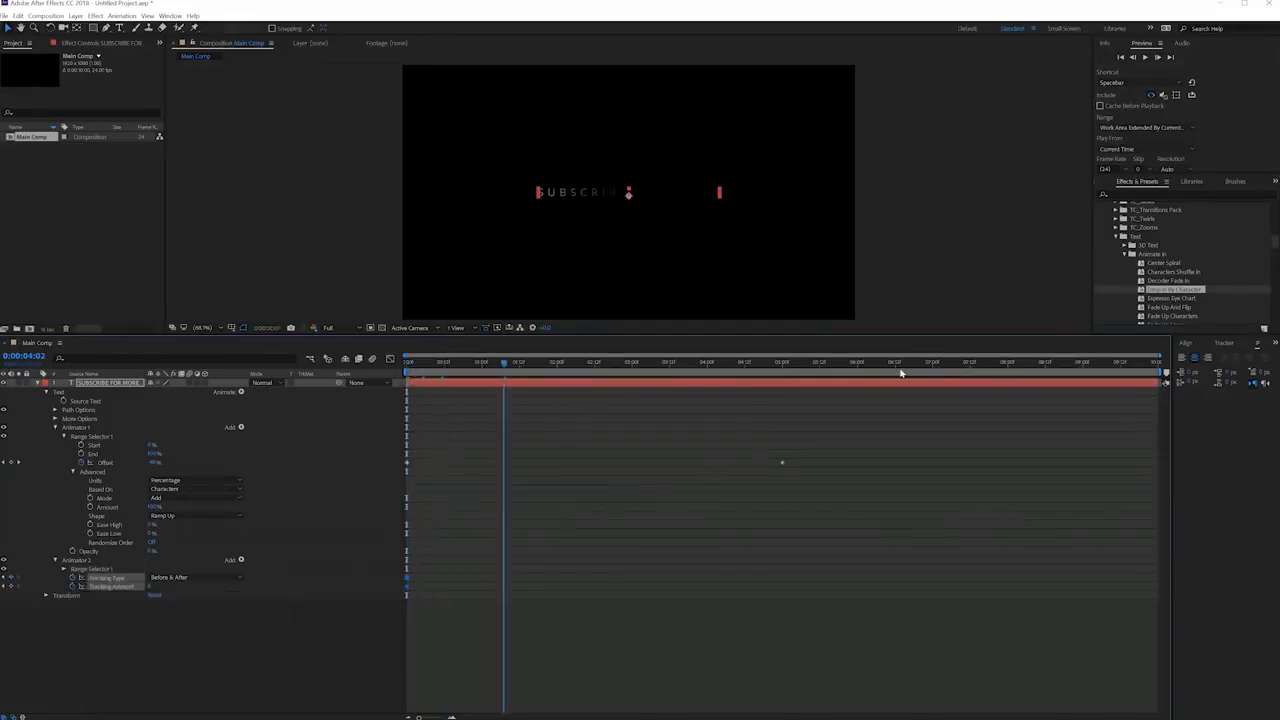
pyautogui.click(900, 360)
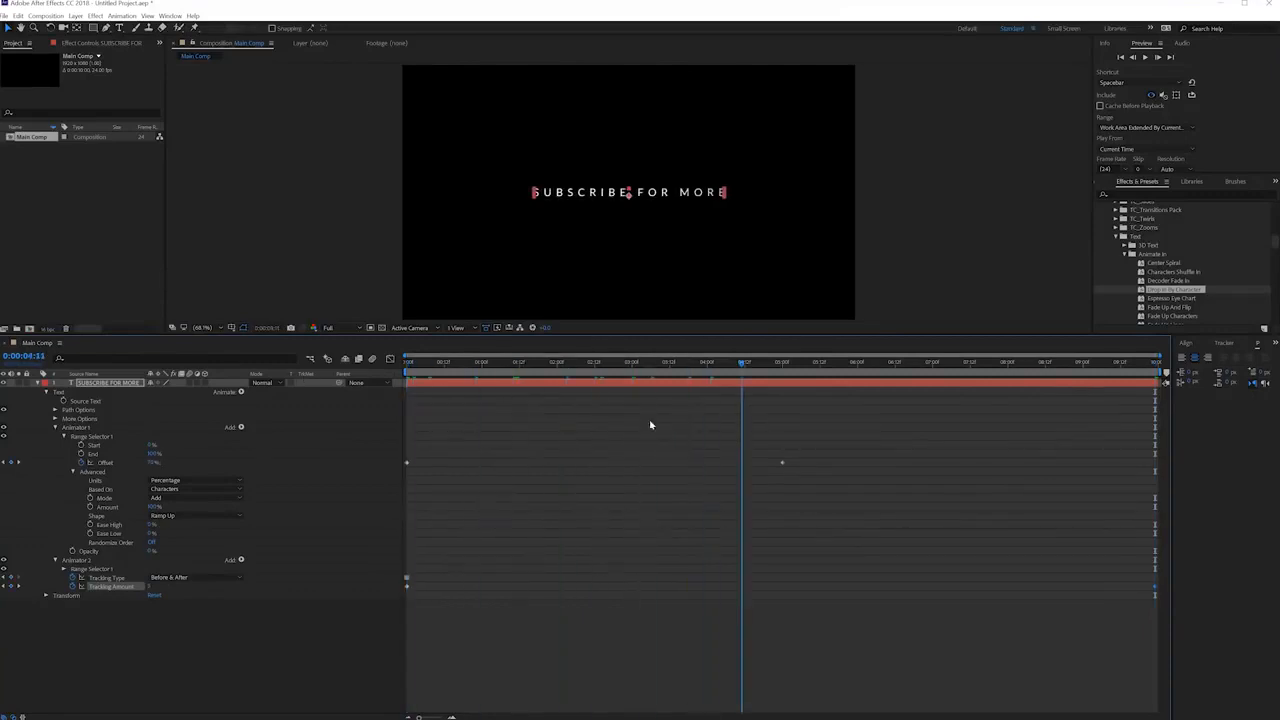
pyautogui.click(920, 362)
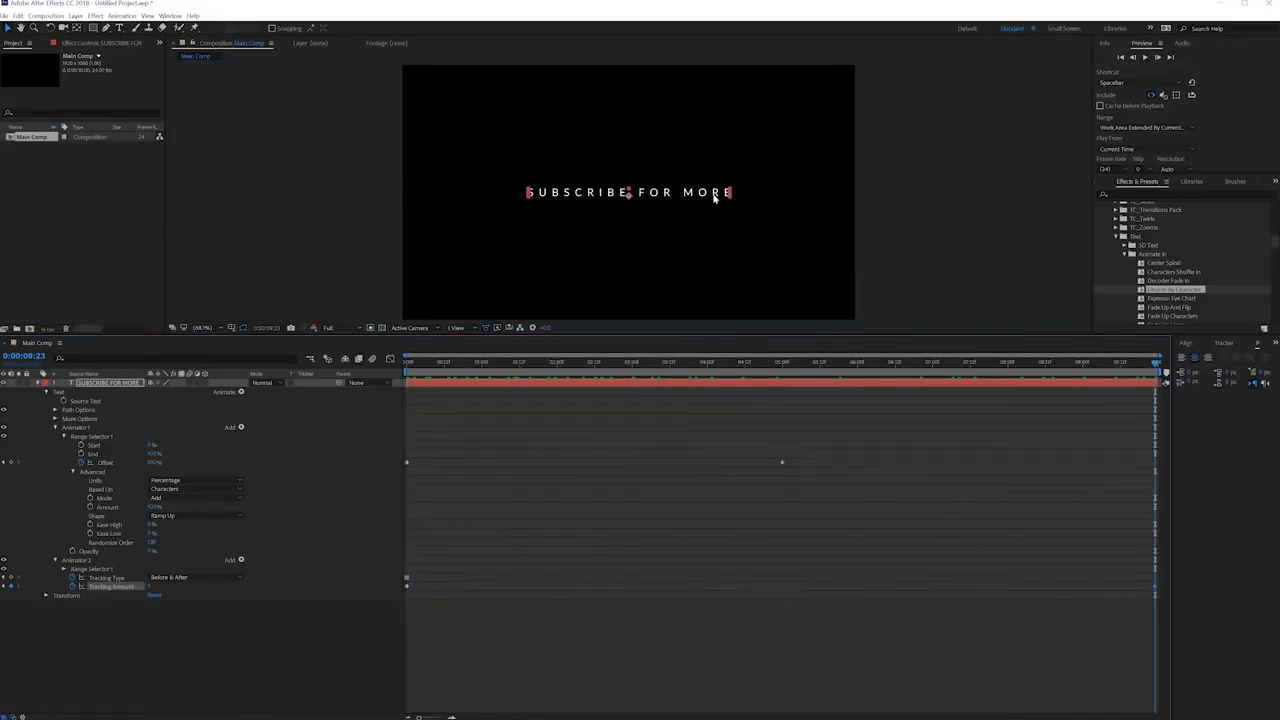
pyautogui.moveTo(682, 180)
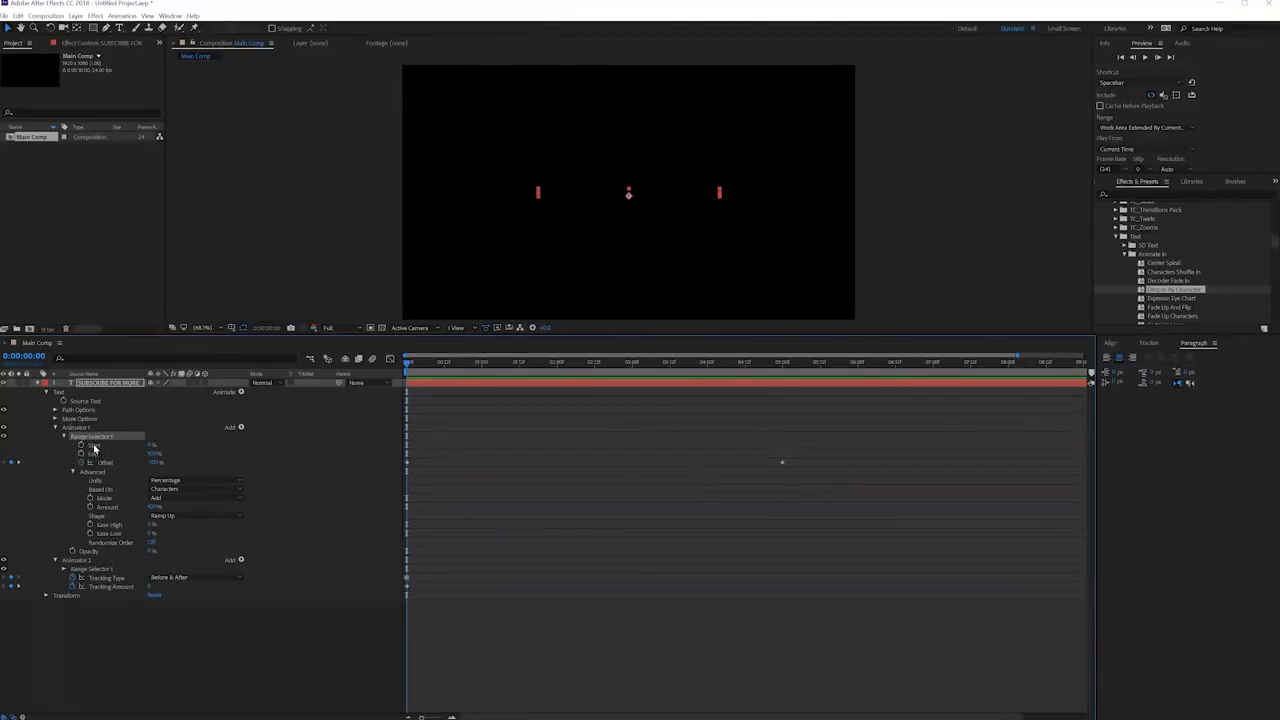
# Step: Add a Blur property to Animator 1 and scrub the timeline to check the blurred fade-in
pyautogui.click(74, 428)
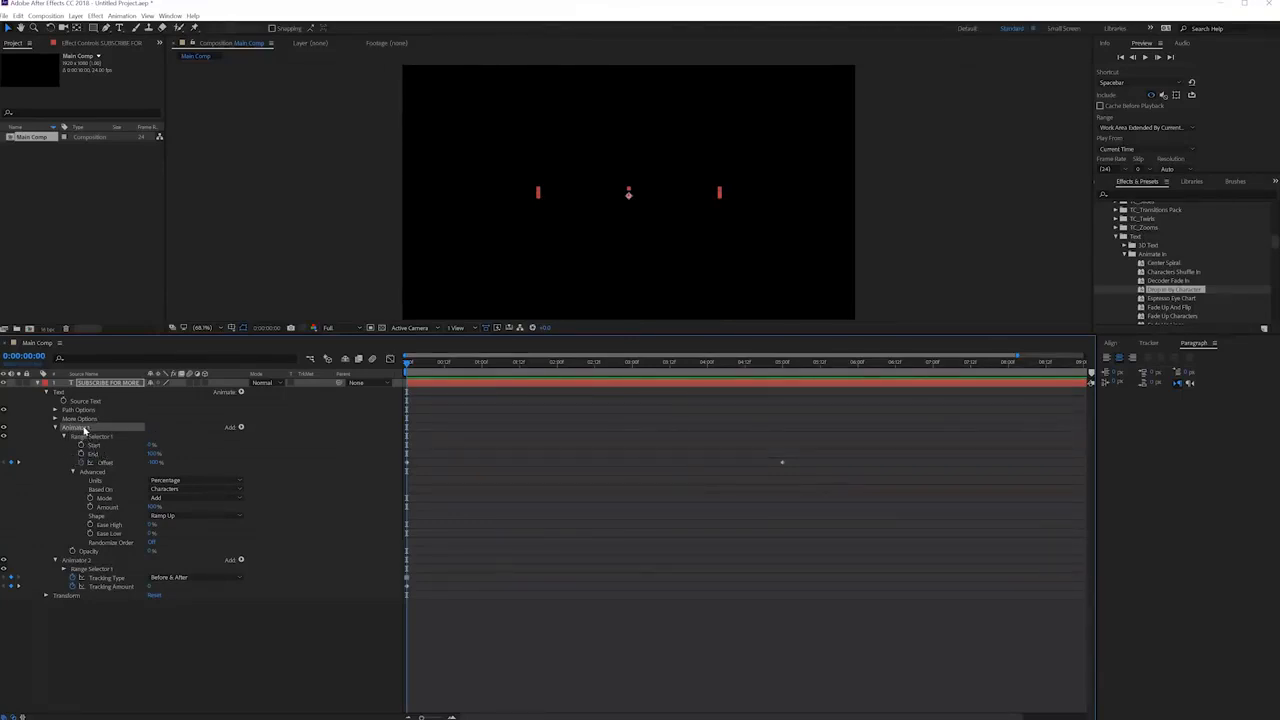
pyautogui.click(240, 428)
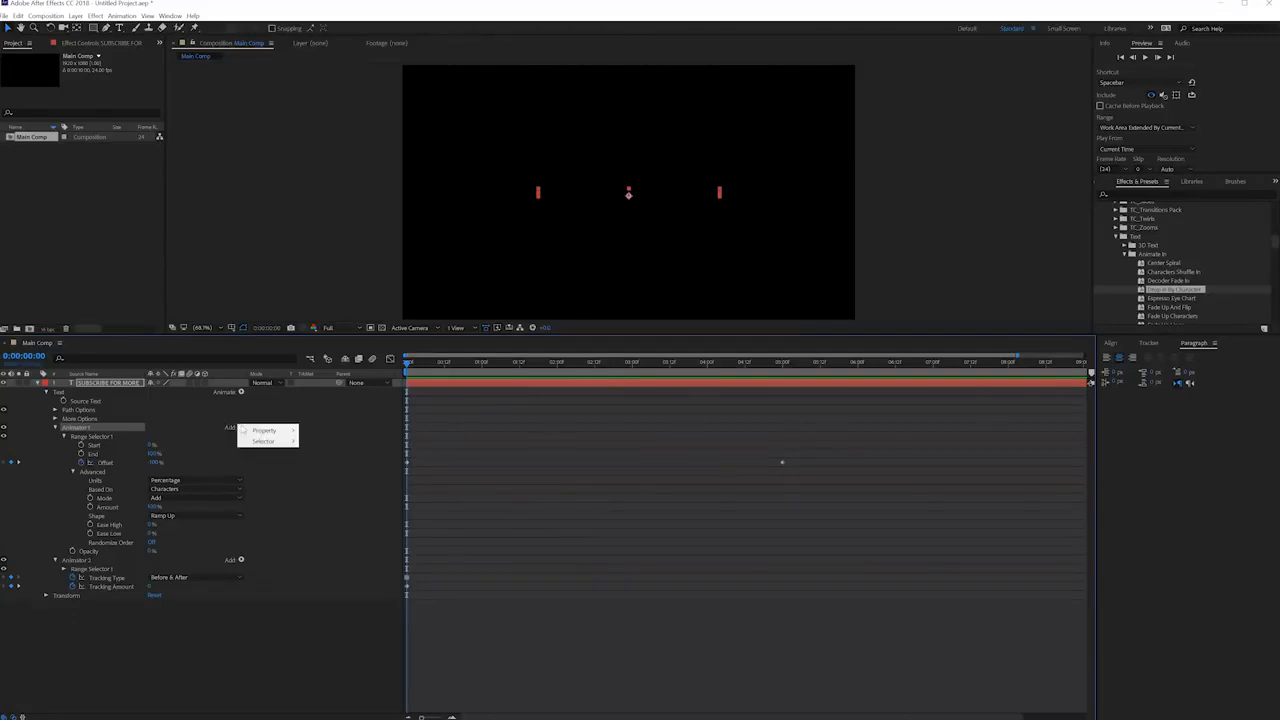
pyautogui.click(264, 430)
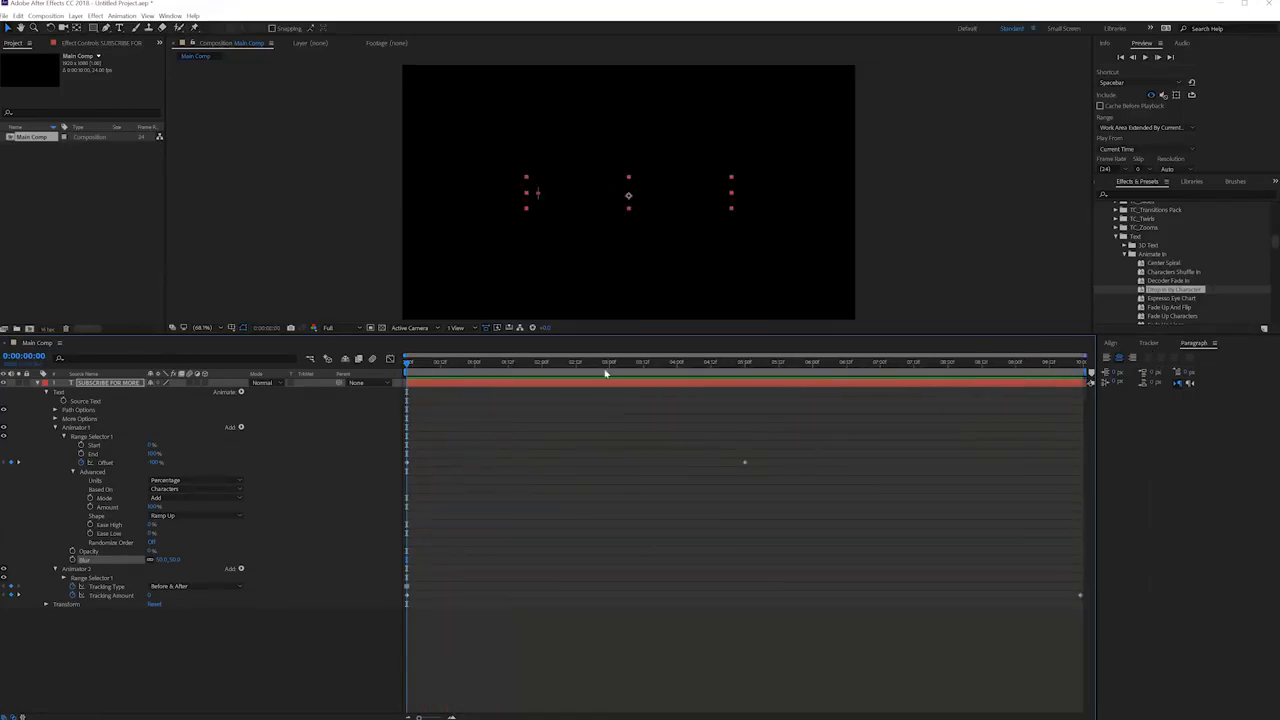
pyautogui.click(620, 362)
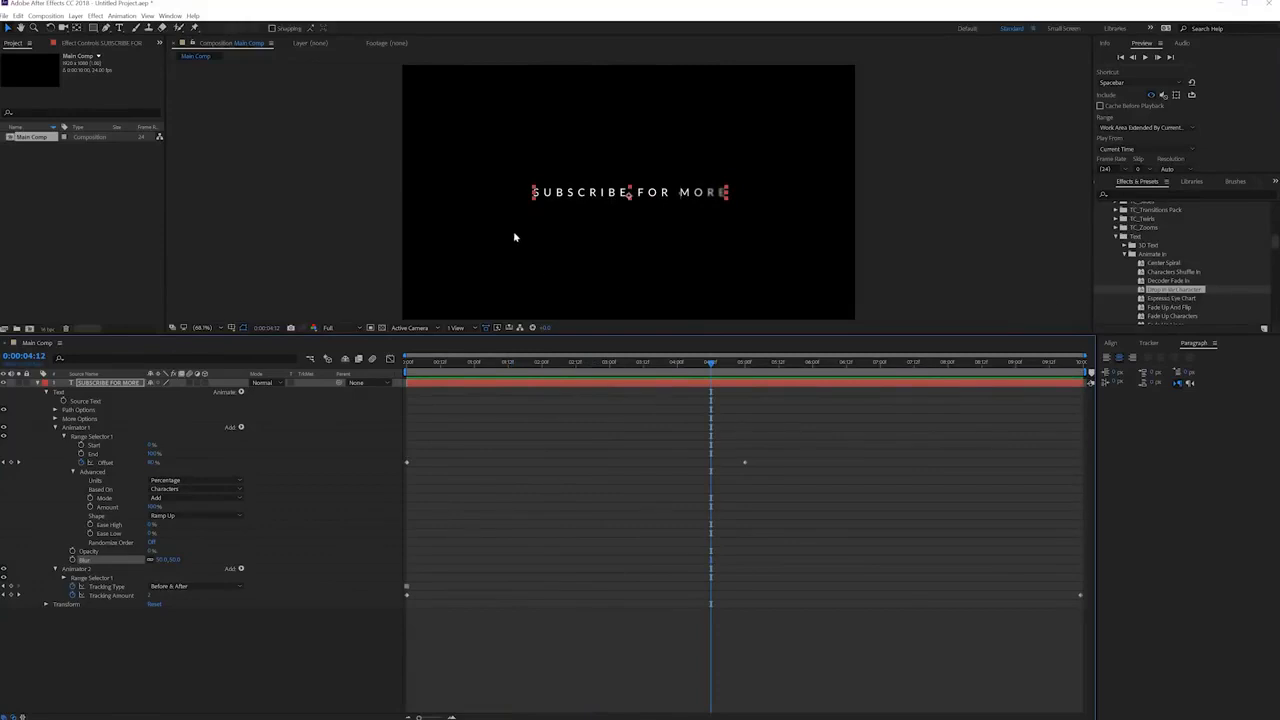
pyautogui.moveTo(612, 272)
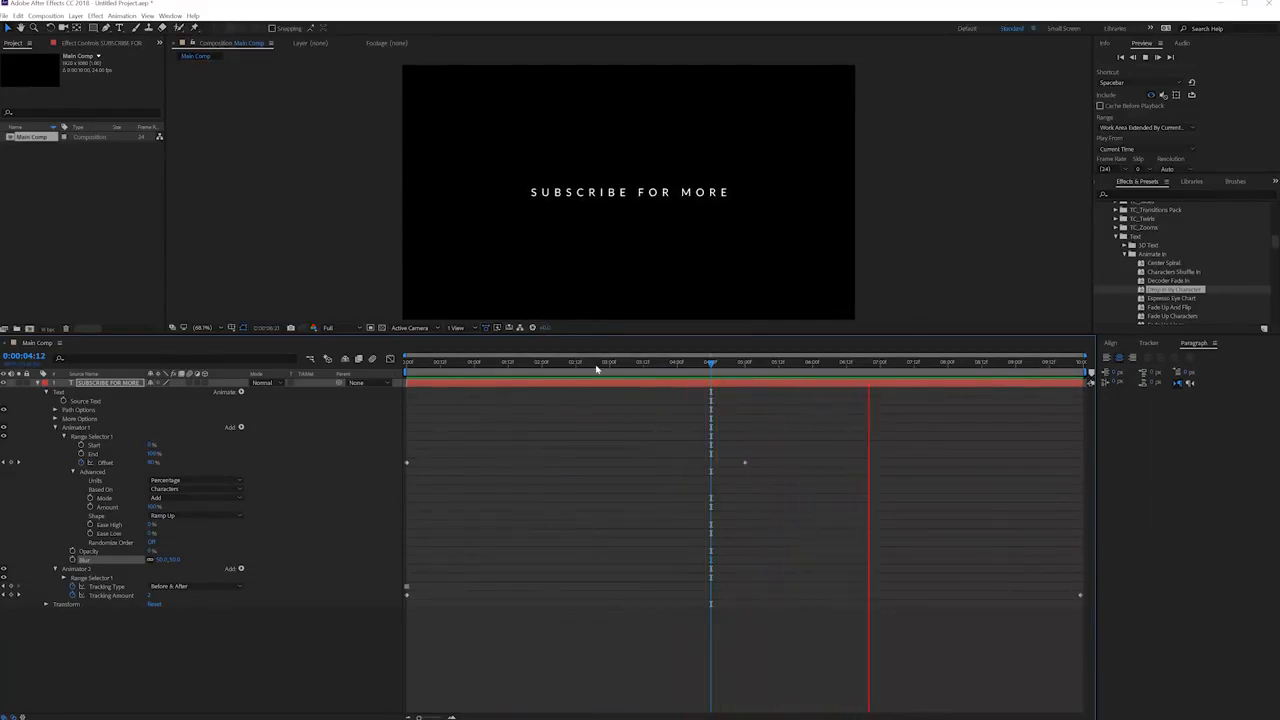
pyautogui.click(990, 362)
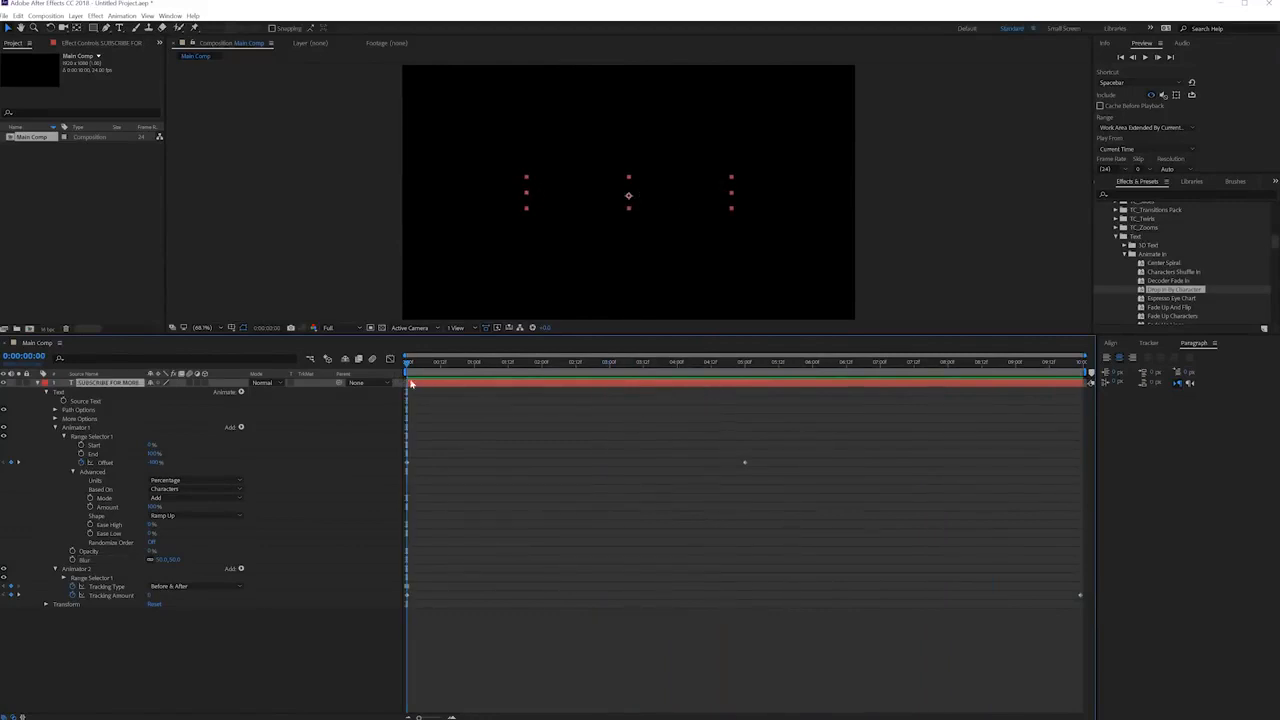
# Step: Set Main Comp as the Essential Graphics template's master composition
pyautogui.click(170, 16)
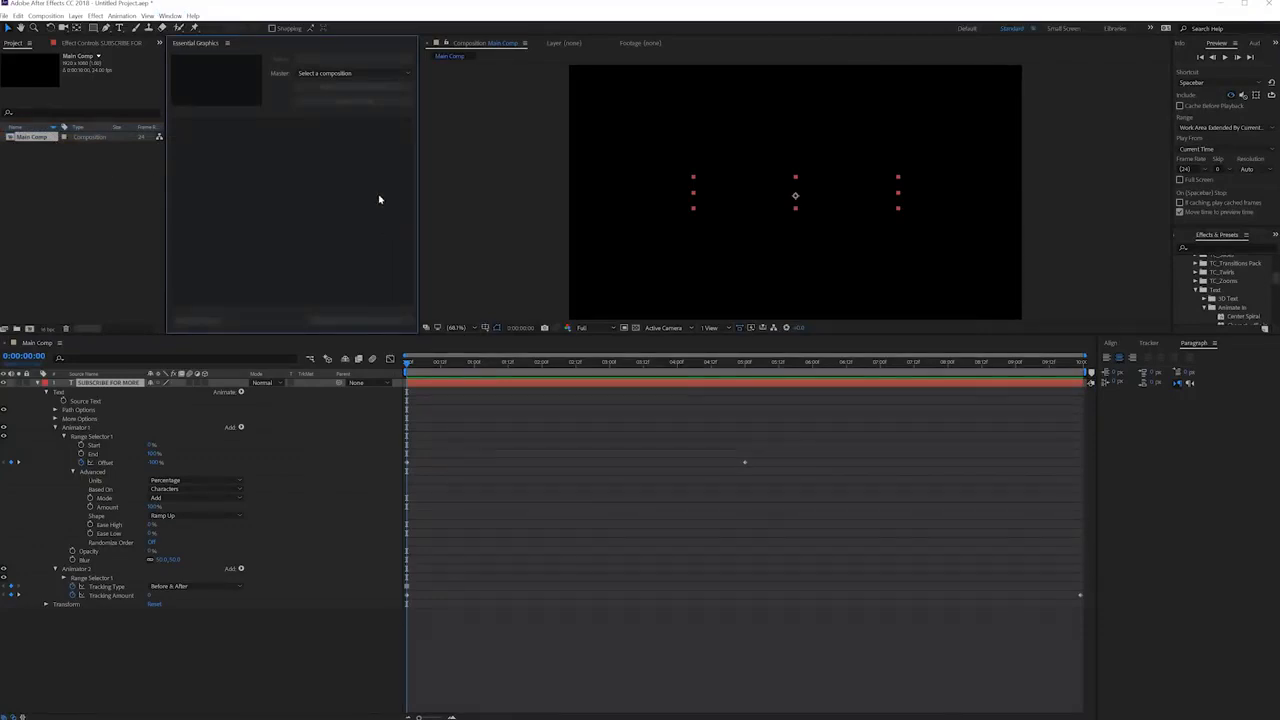
pyautogui.click(350, 72)
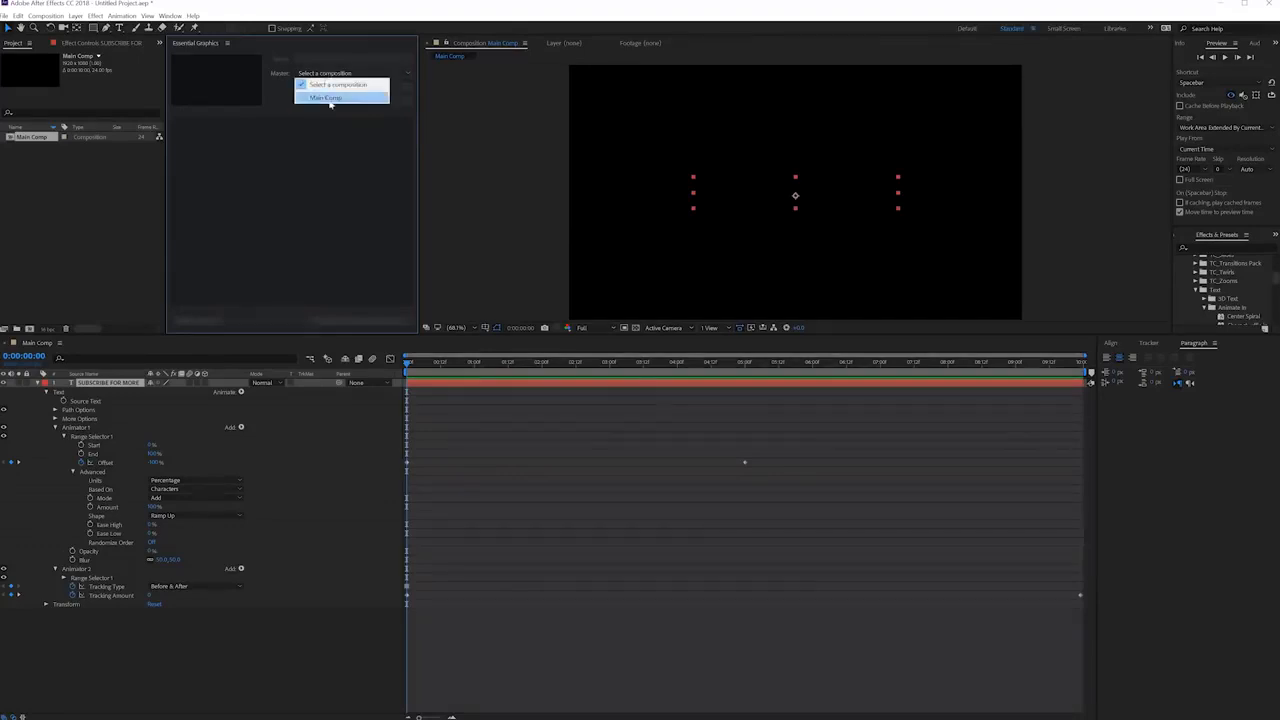
pyautogui.click(326, 96)
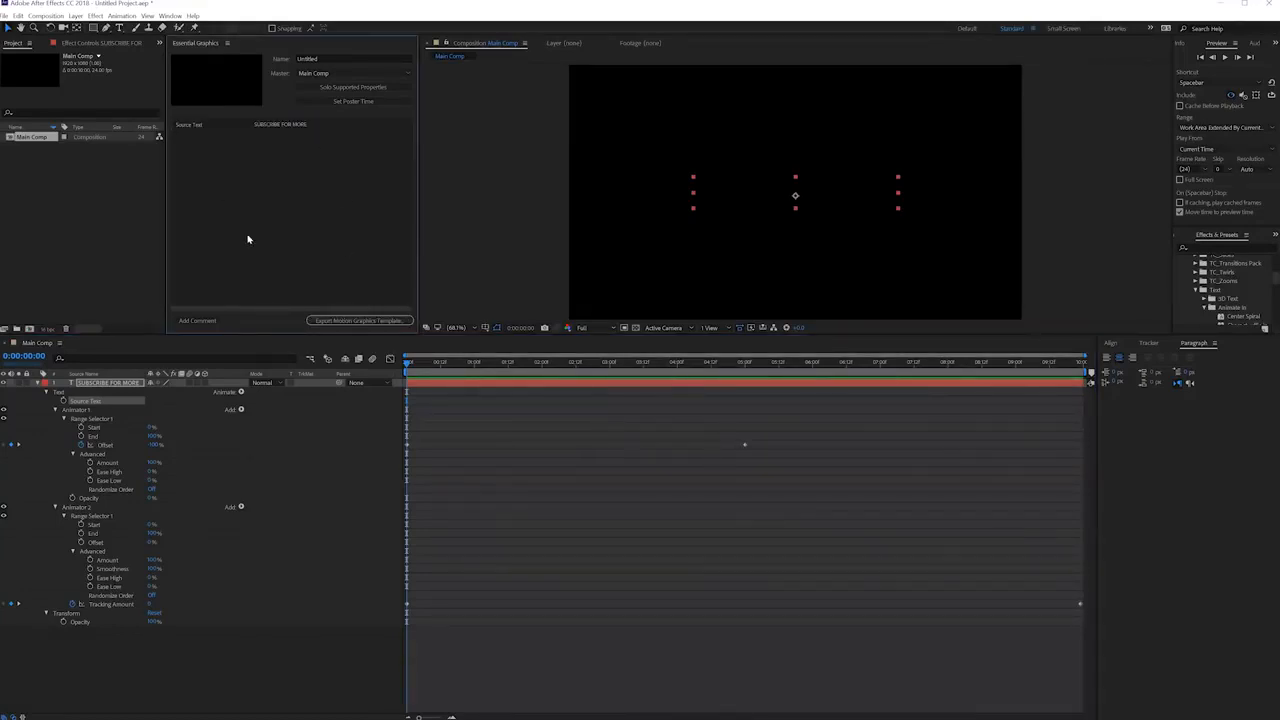
# Step: Add Source Text to the Essential Graphics panel and scrub to preview the reveal
pyautogui.click(468, 362)
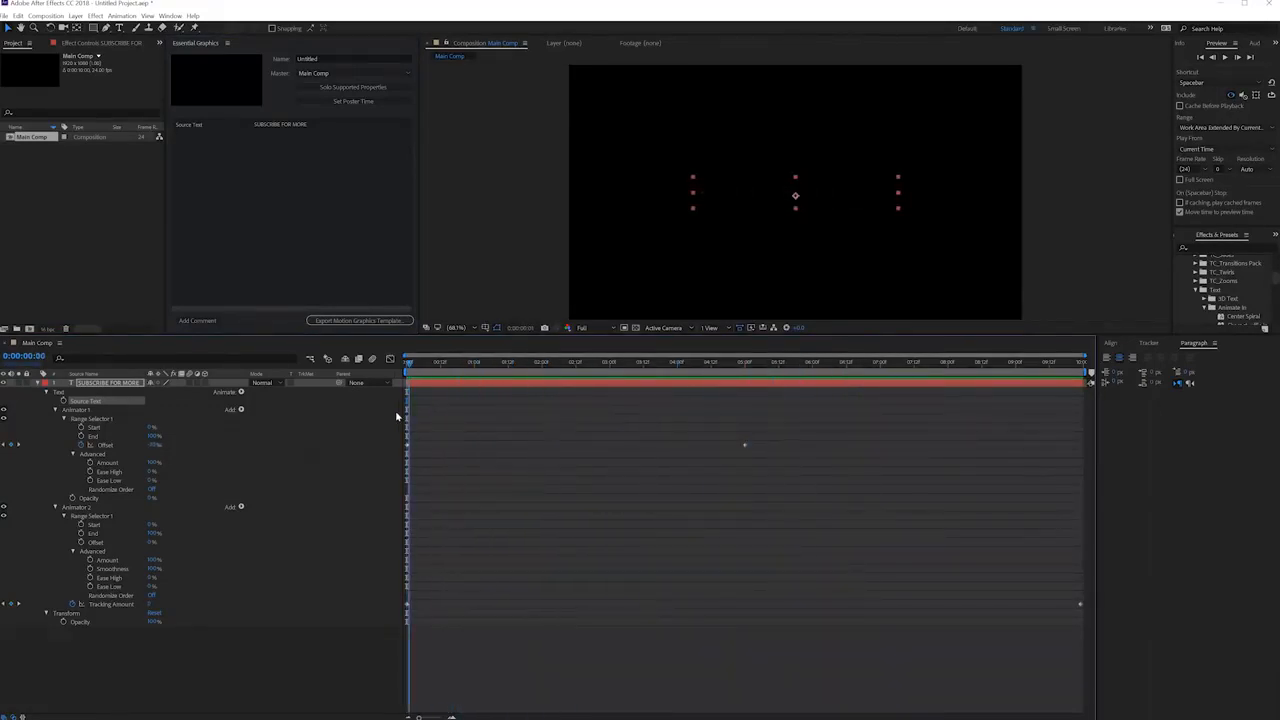
pyautogui.click(848, 362)
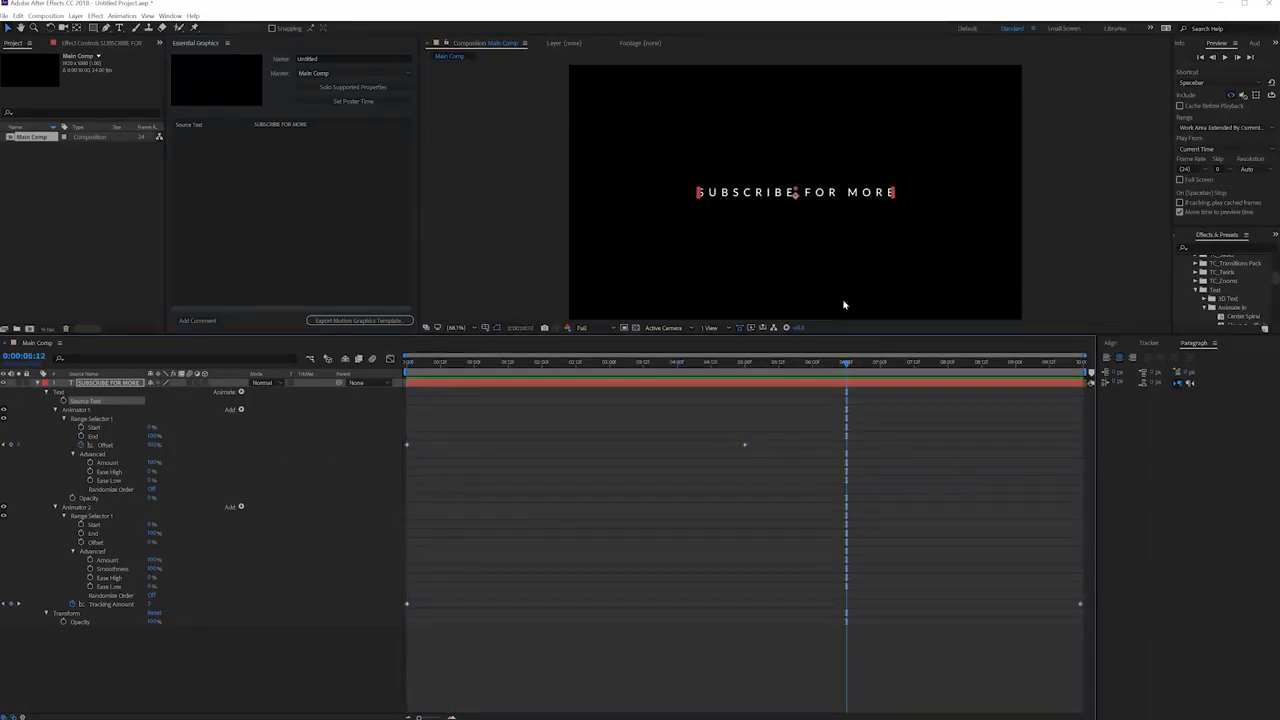
pyautogui.click(610, 360)
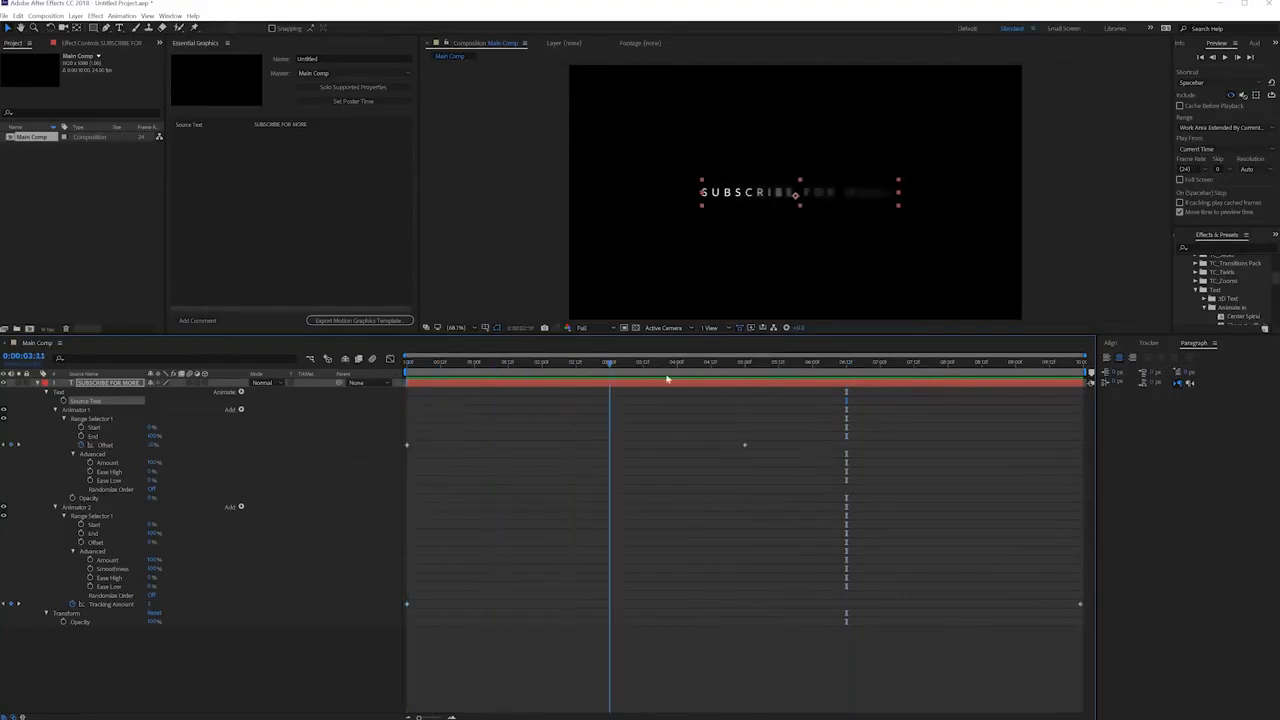